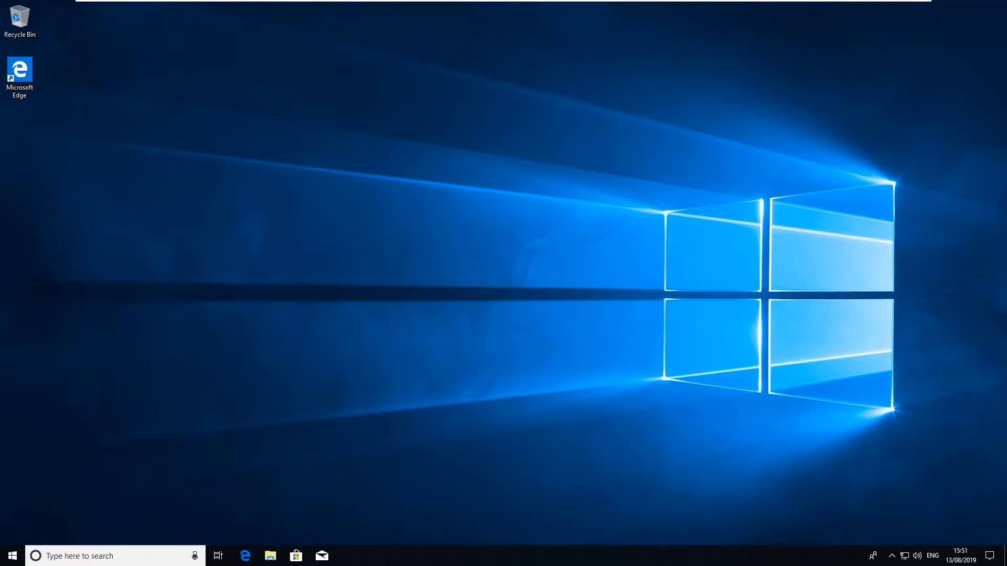
Step: Launch the Settings app from the Start menu's gear icon
left_click(7, 557)
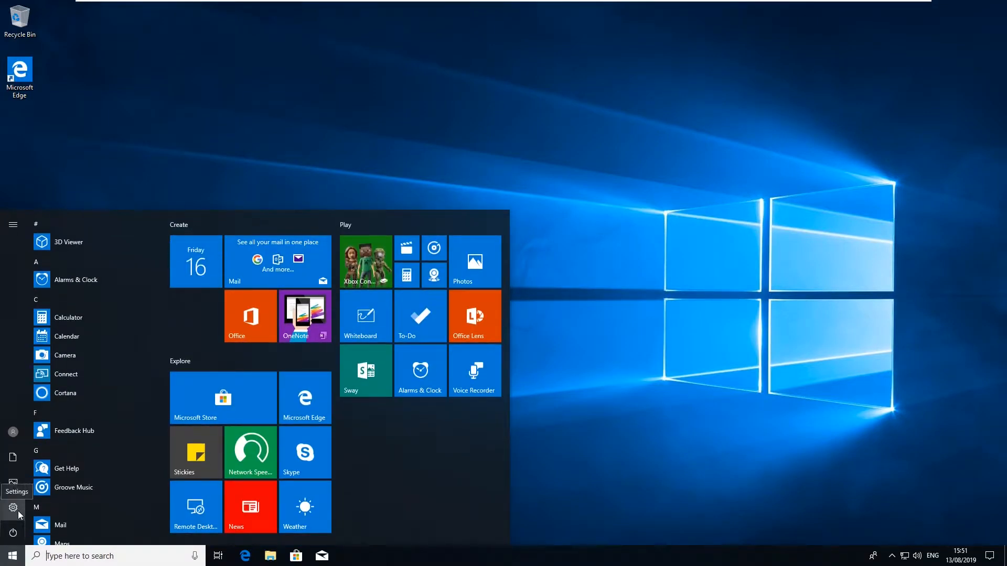
left_click(13, 508)
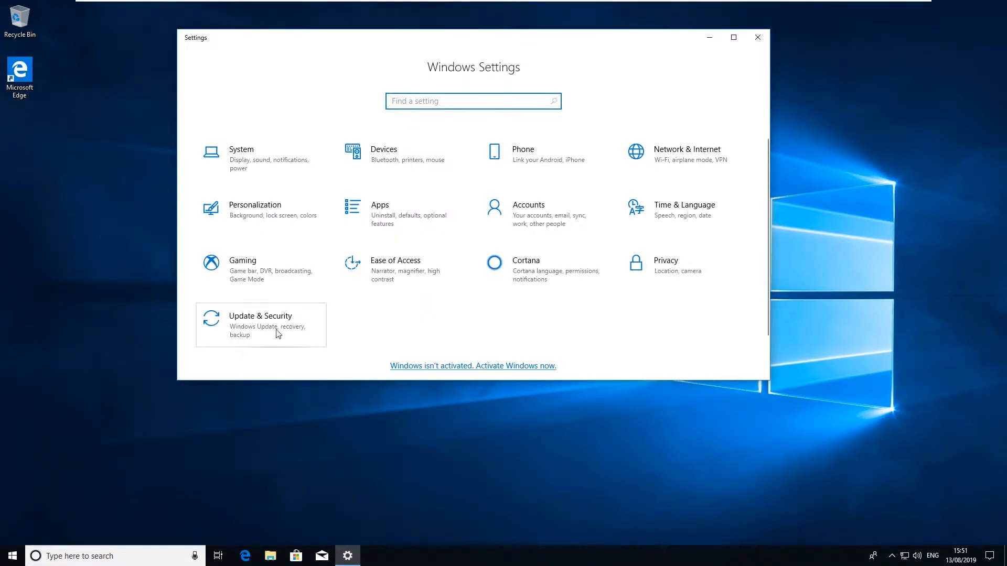
Step: Open the Update & Security category, landing on the Windows Update page
left_click(260, 324)
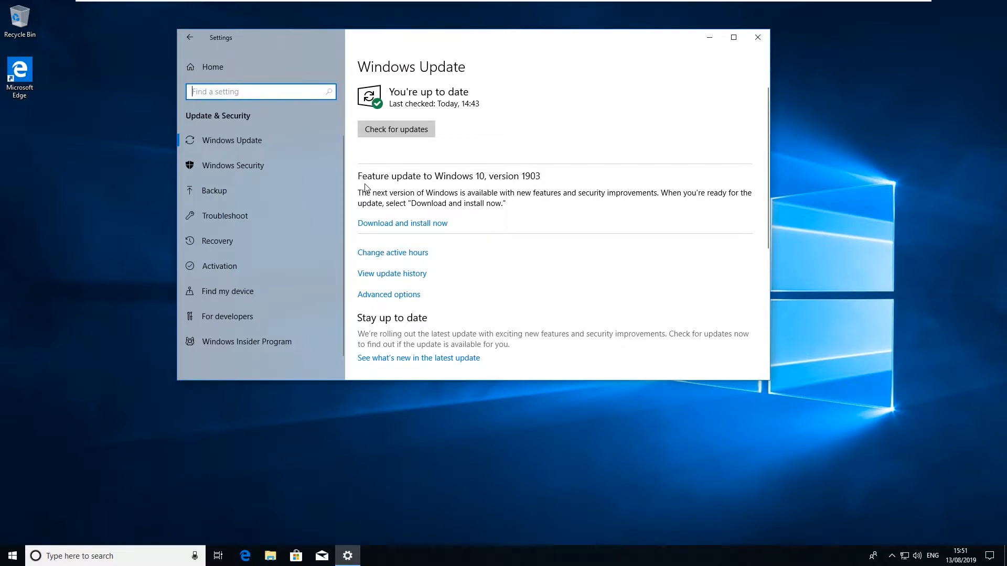
mouse_move(542, 188)
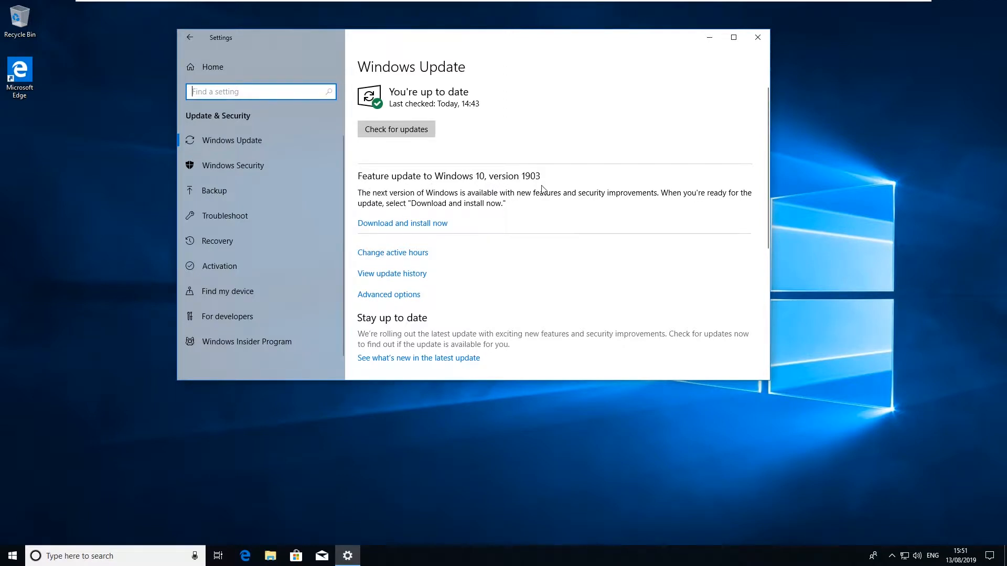
mouse_move(573, 225)
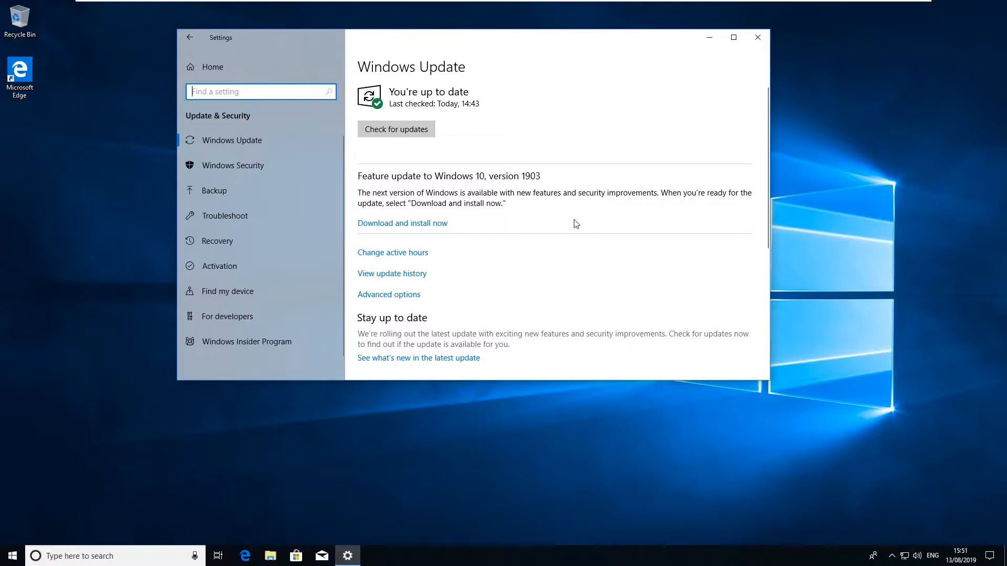
mouse_move(533, 254)
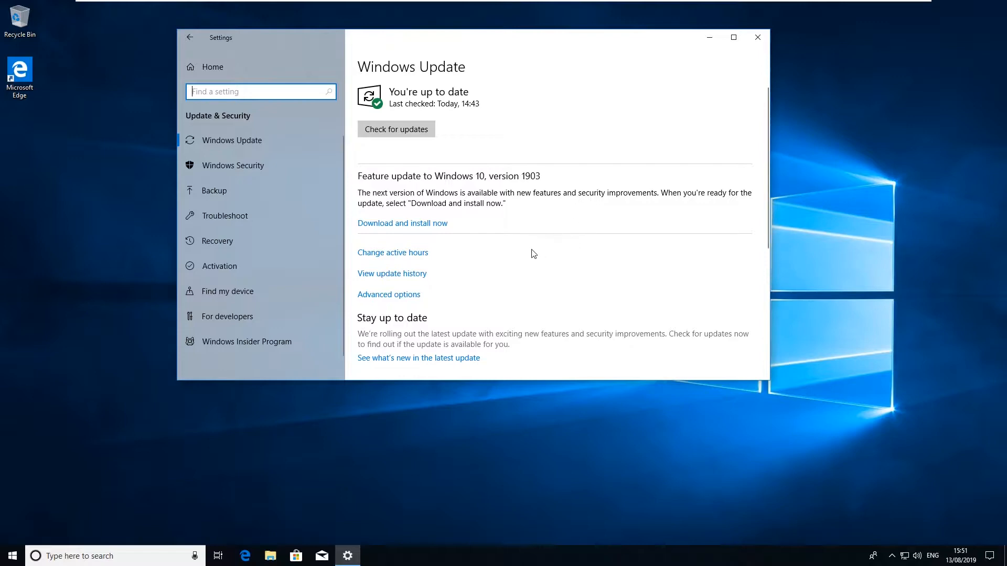
mouse_move(406, 302)
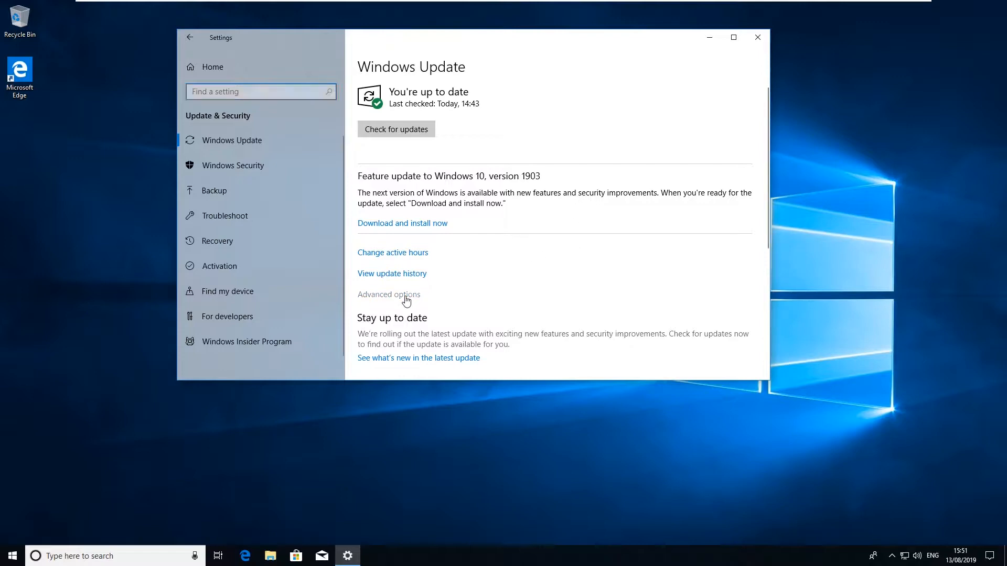
Step: Open Windows Update Advanced options and scroll through its pause and deferral settings
left_click(388, 294)
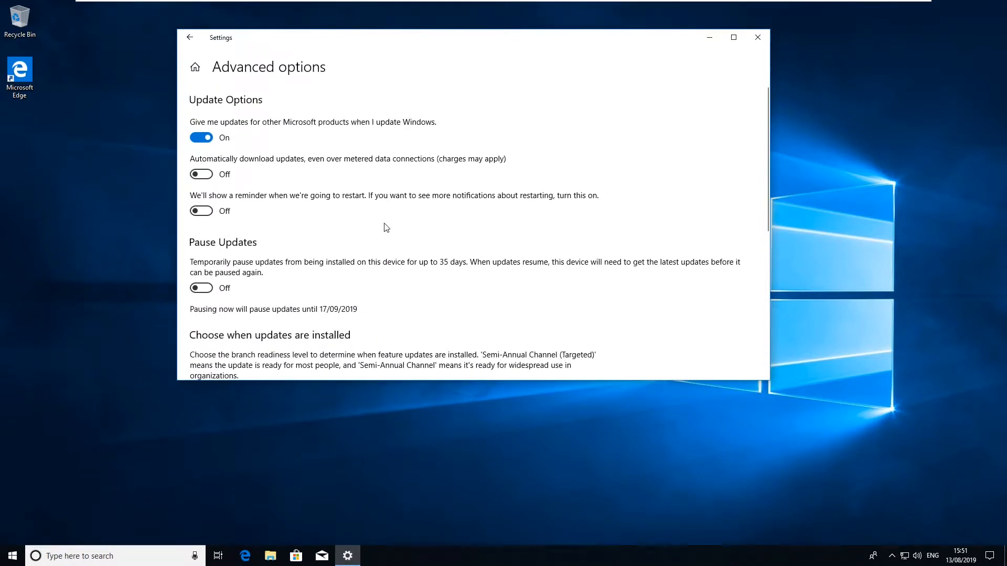
scroll("down", 3)
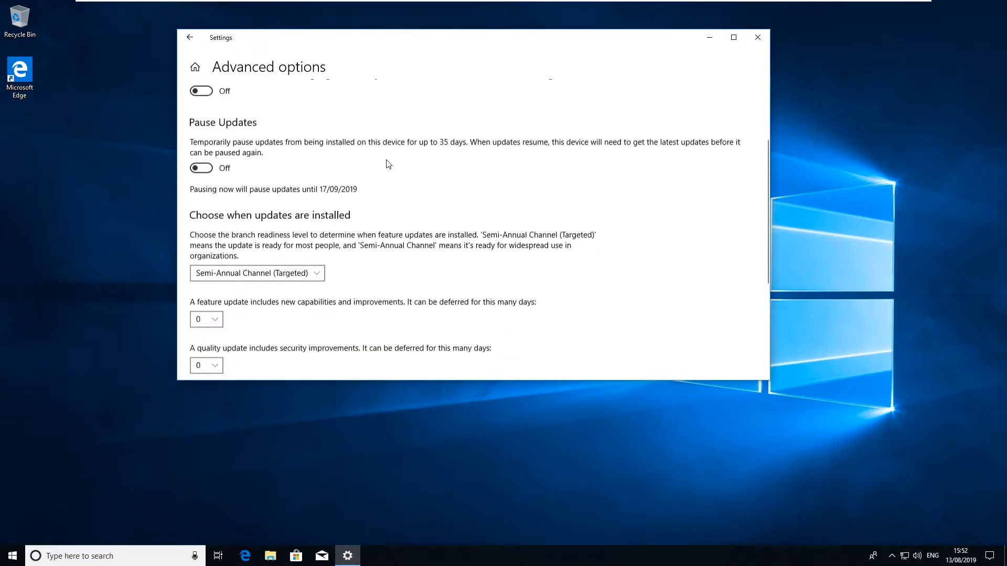
scroll("down", 3)
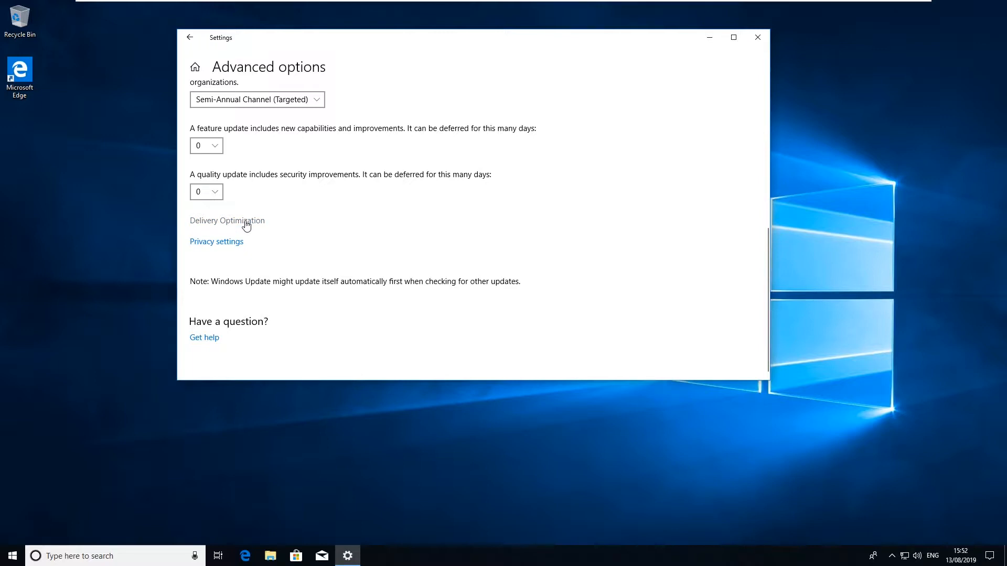
Step: Open Delivery Optimization from the bottom of Advanced options
left_click(227, 221)
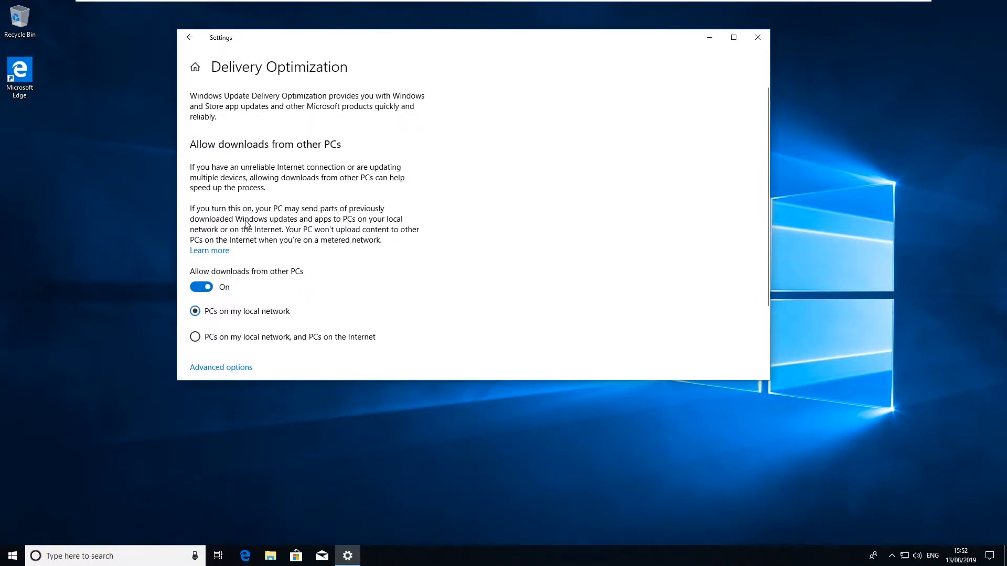
mouse_move(248, 281)
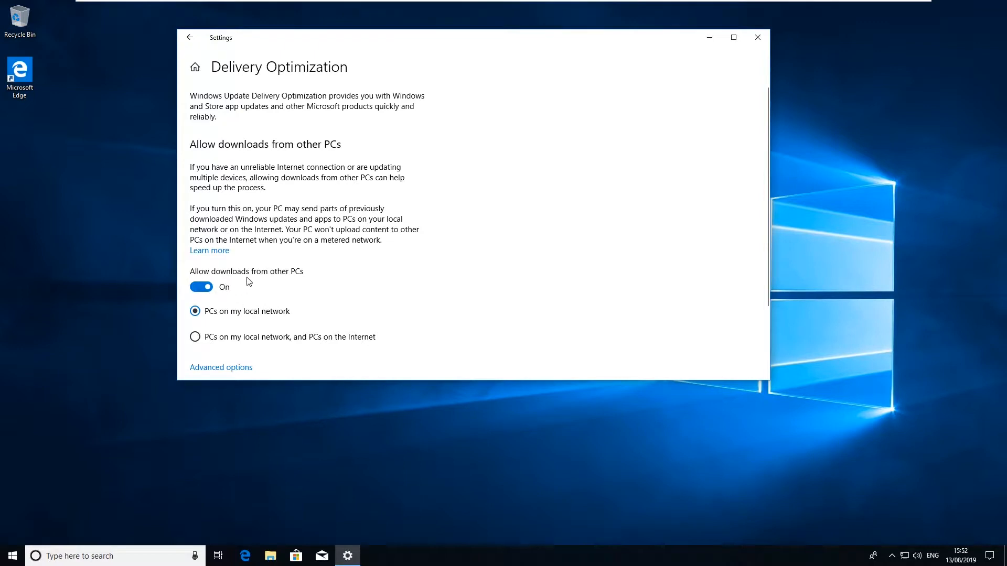
mouse_move(232, 296)
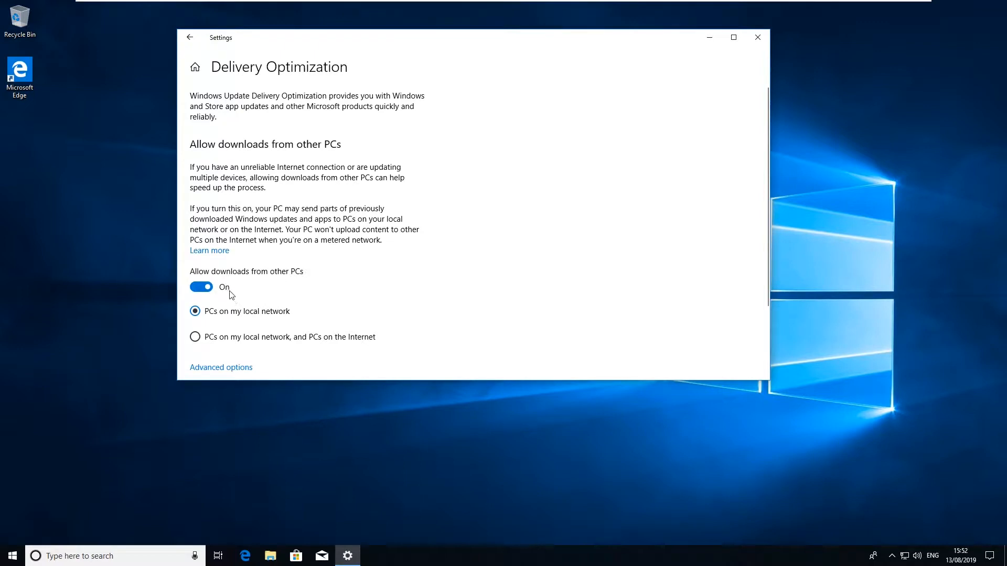
mouse_move(280, 322)
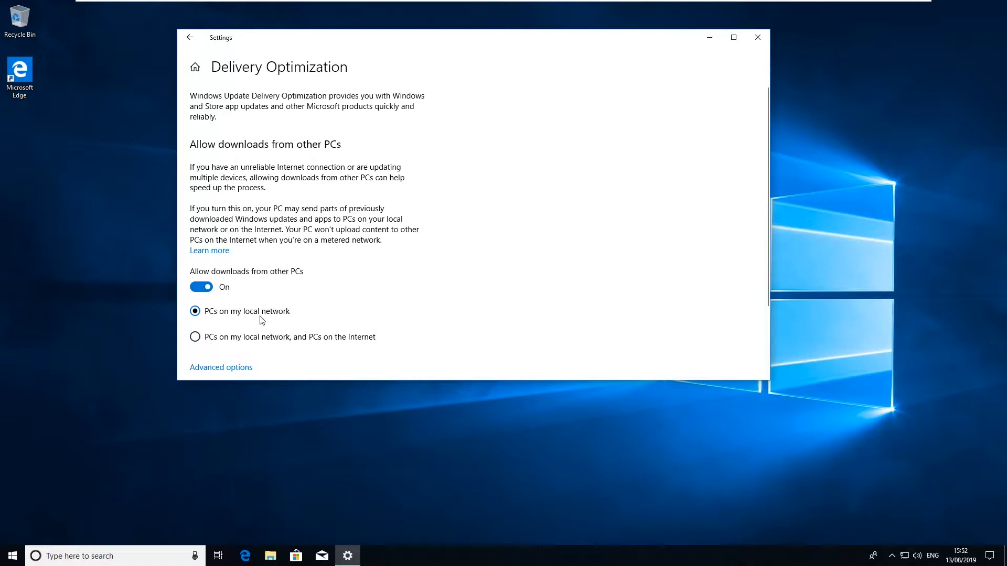
mouse_move(311, 341)
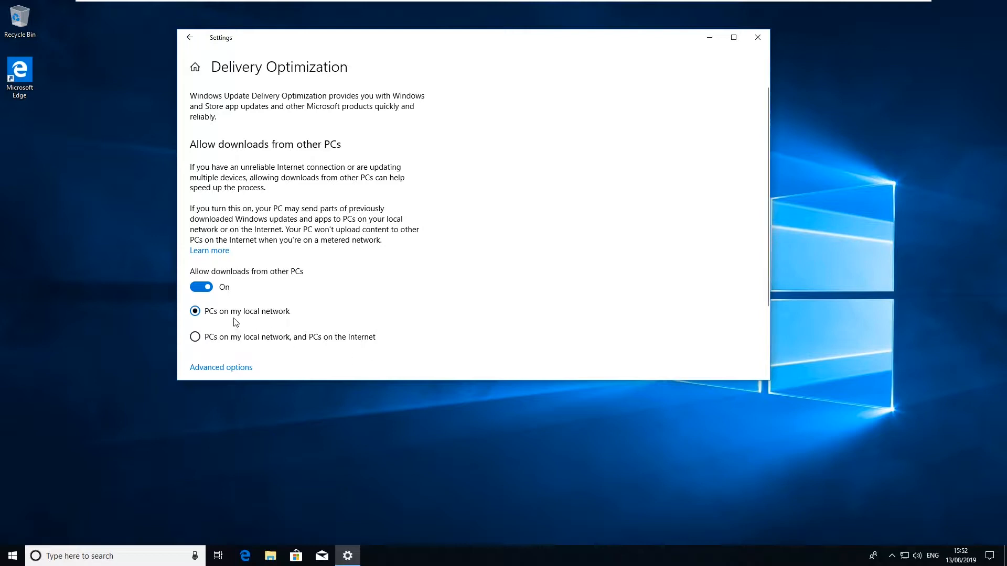
mouse_move(281, 317)
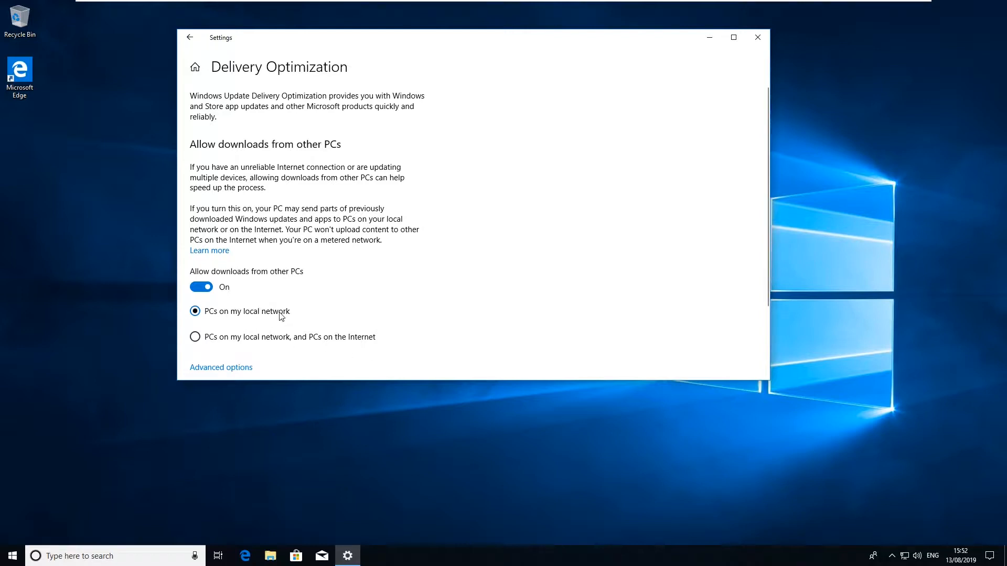
Step: Go back through Advanced options to the Windows Update page
left_click(221, 367)
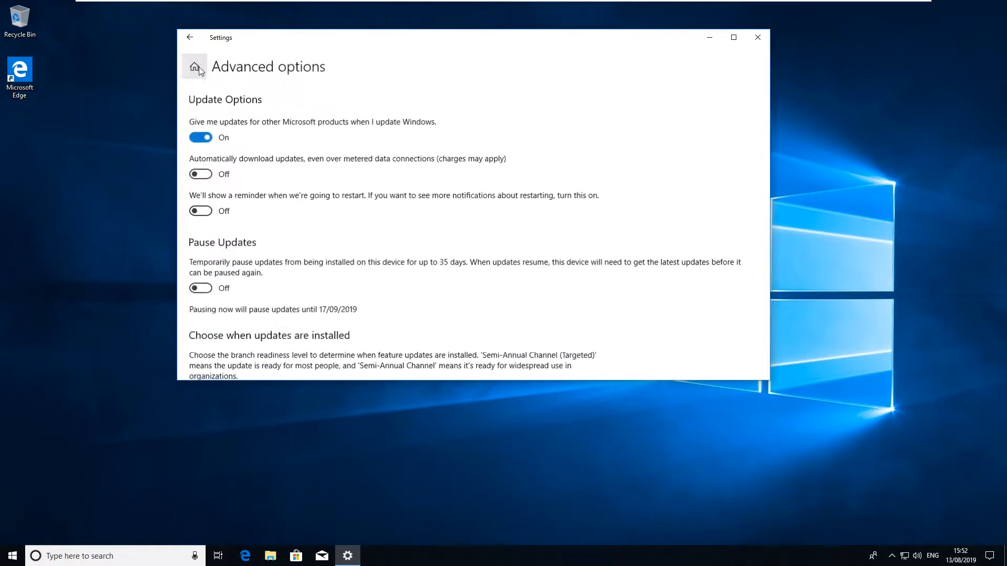
left_click(194, 67)
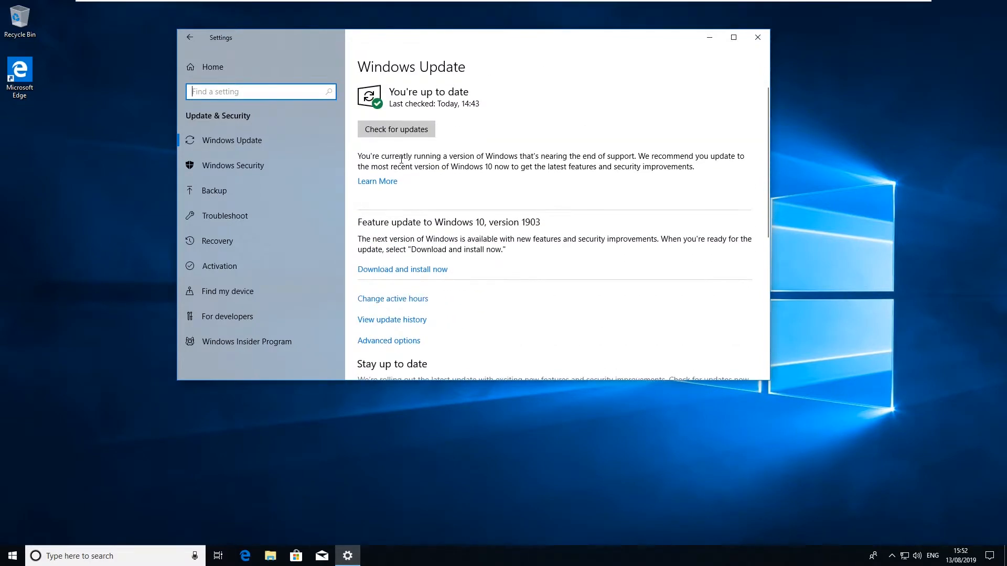
mouse_move(512, 153)
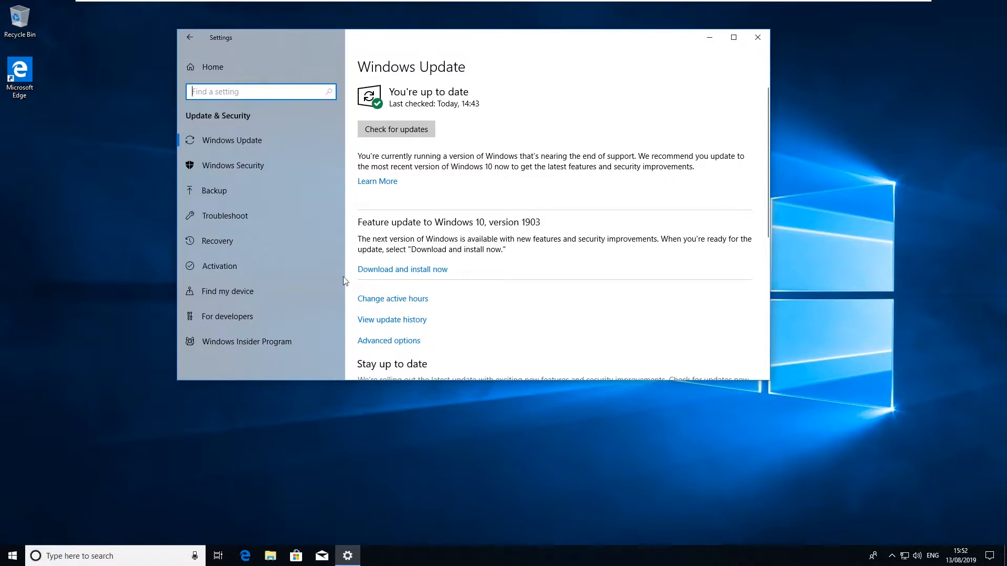
mouse_move(244, 131)
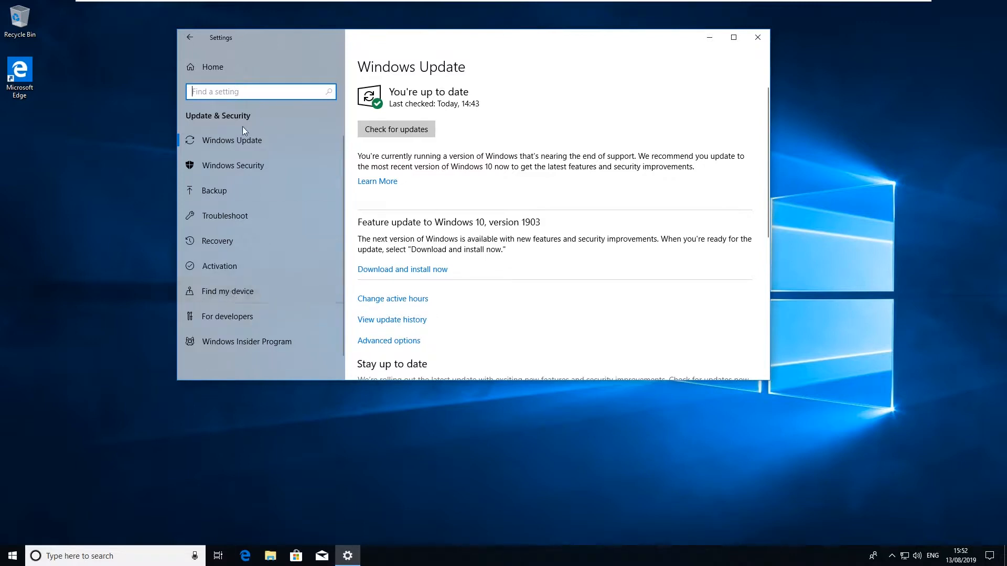
mouse_move(264, 291)
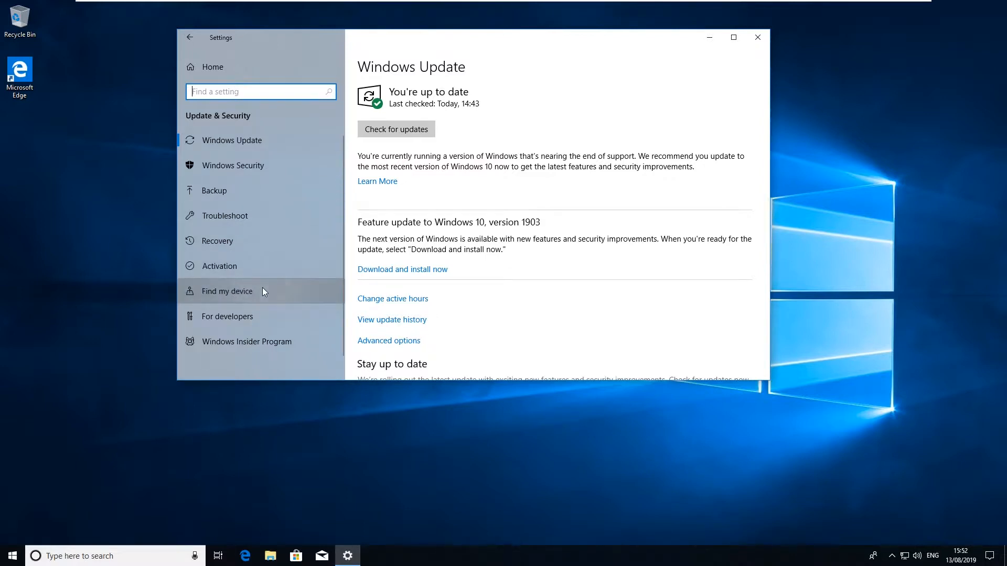
Step: Open Find my device from the Update & Security sidebar
left_click(227, 291)
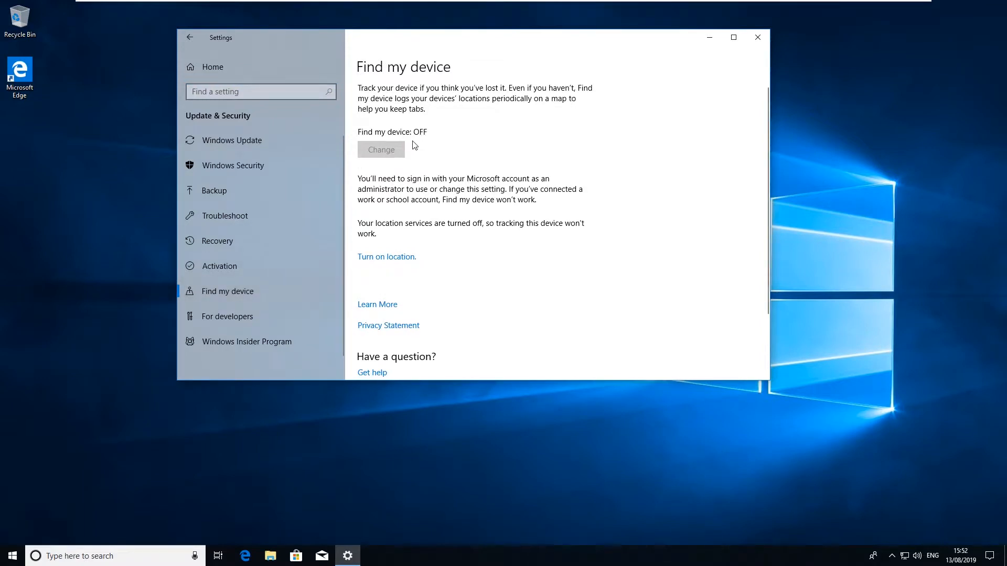
mouse_move(420, 145)
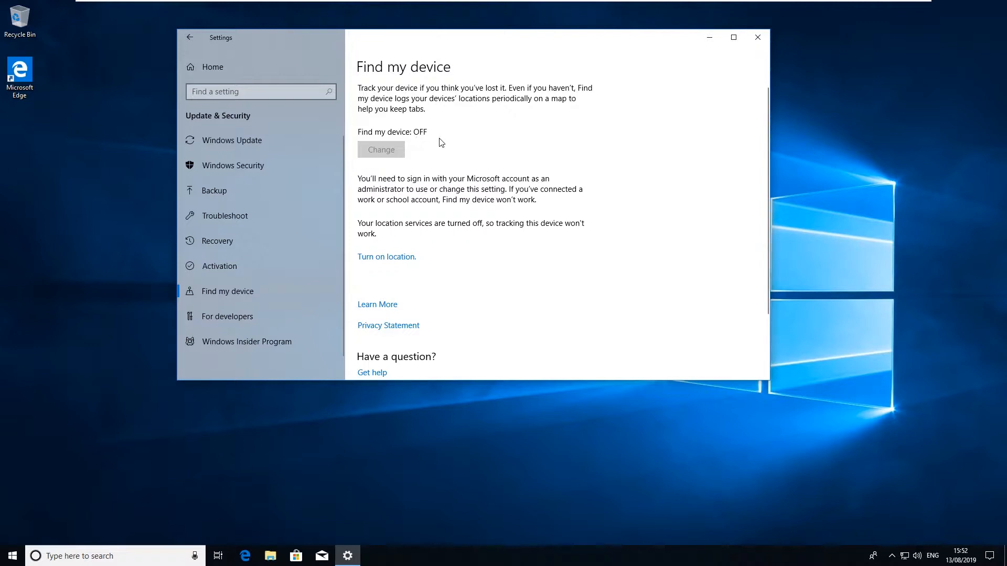
mouse_move(407, 161)
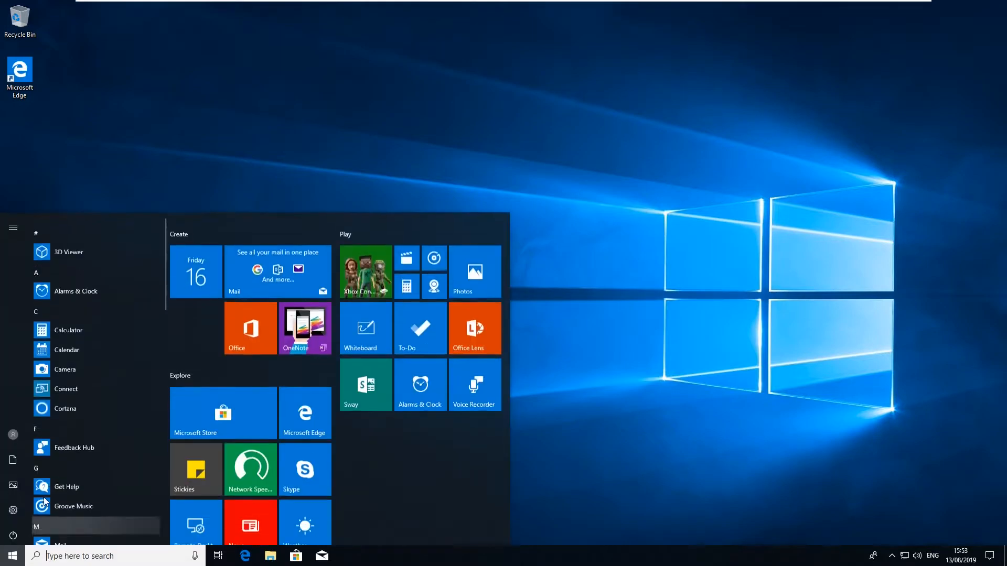
Step: Relaunch Settings and open the Cortana category's Talk to Cortana page
left_click(13, 511)
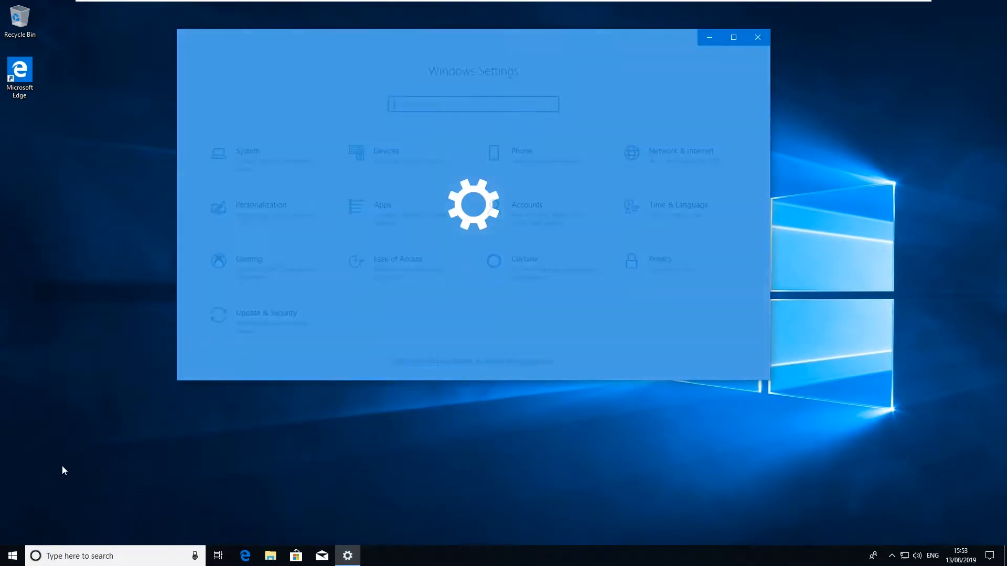
mouse_move(517, 279)
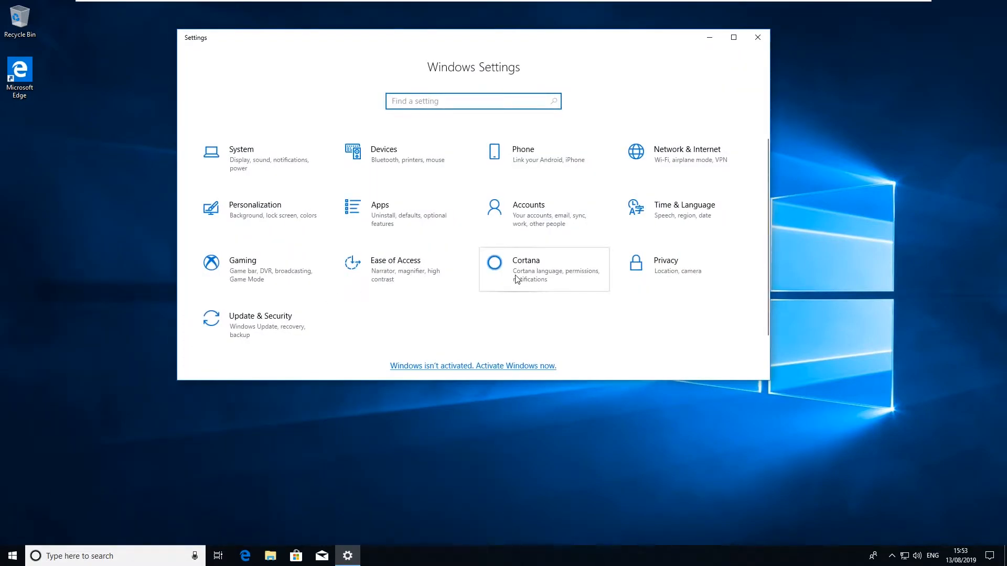
left_click(526, 269)
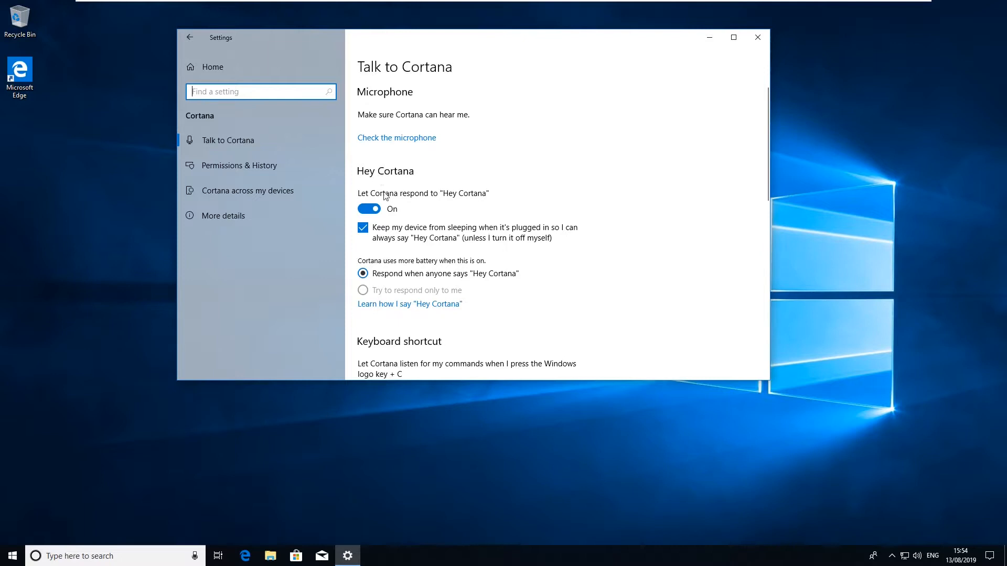
Step: Switch off the Hey Cortana, Keyboard shortcut and Lock Screen toggles
left_click(368, 209)
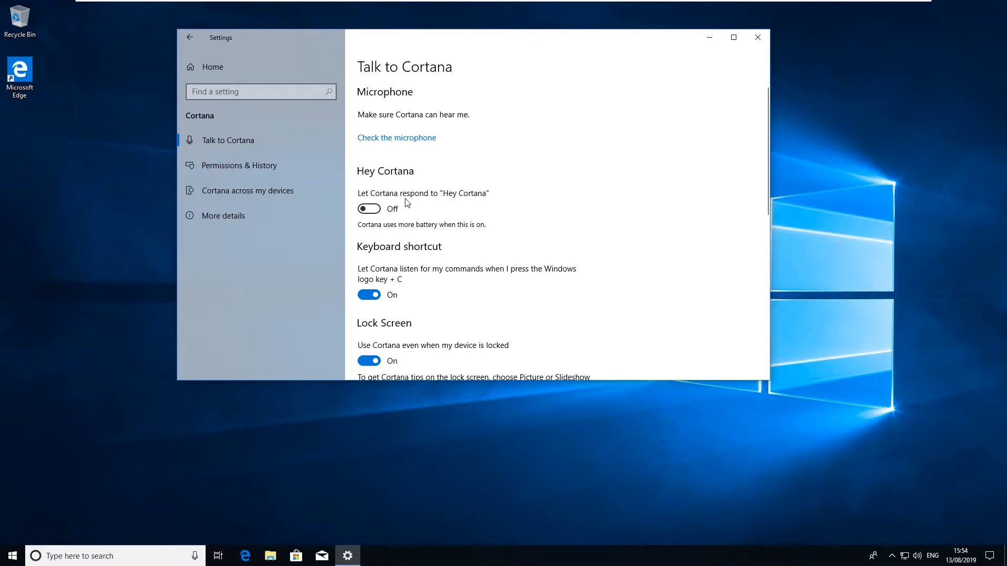
left_click(369, 295)
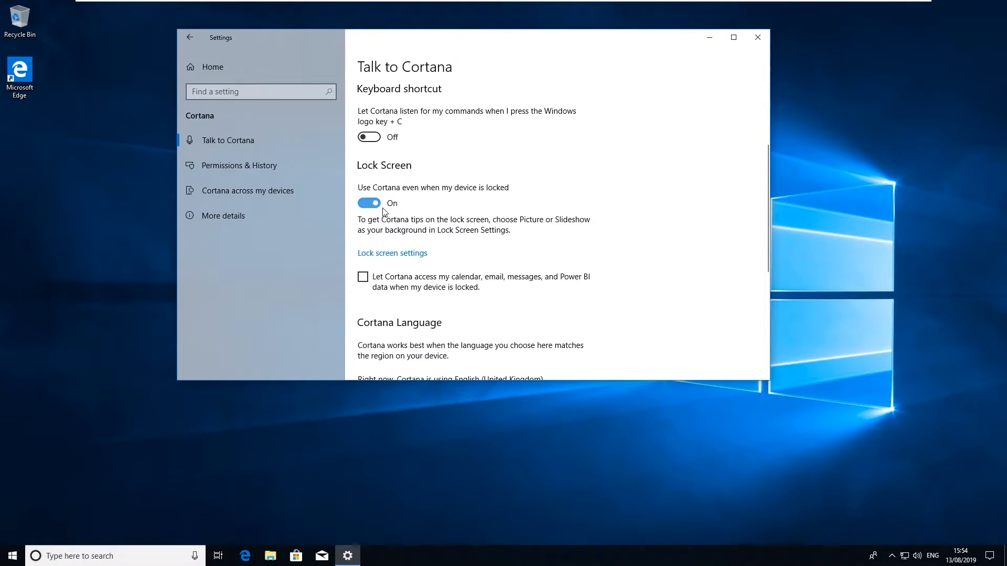
mouse_move(444, 199)
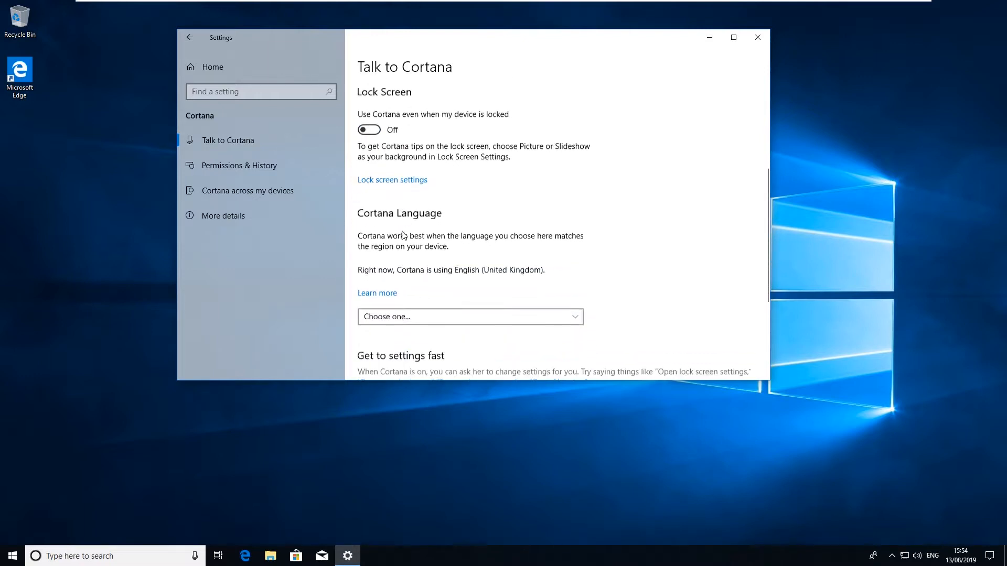
scroll("up", 3)
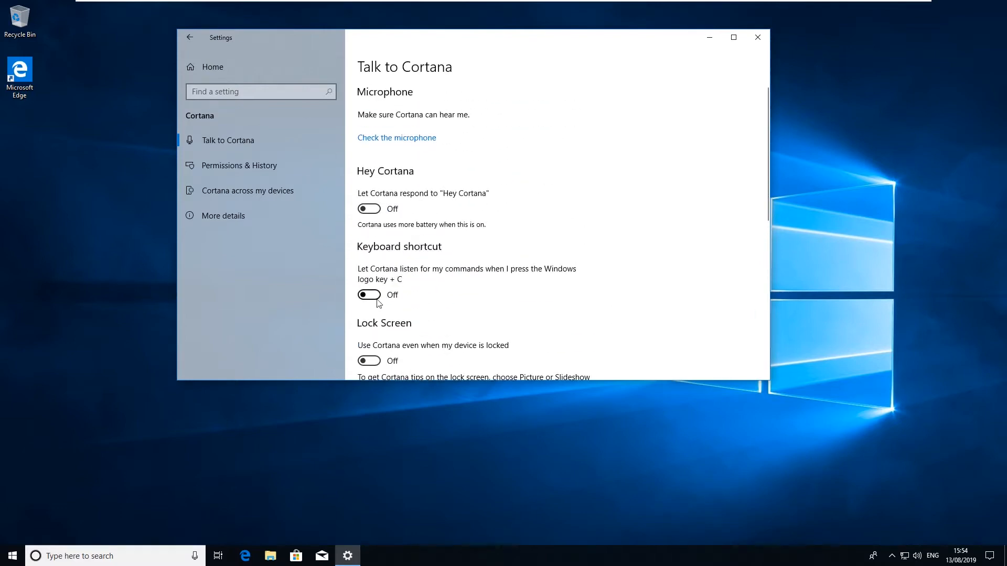
scroll("down", 3)
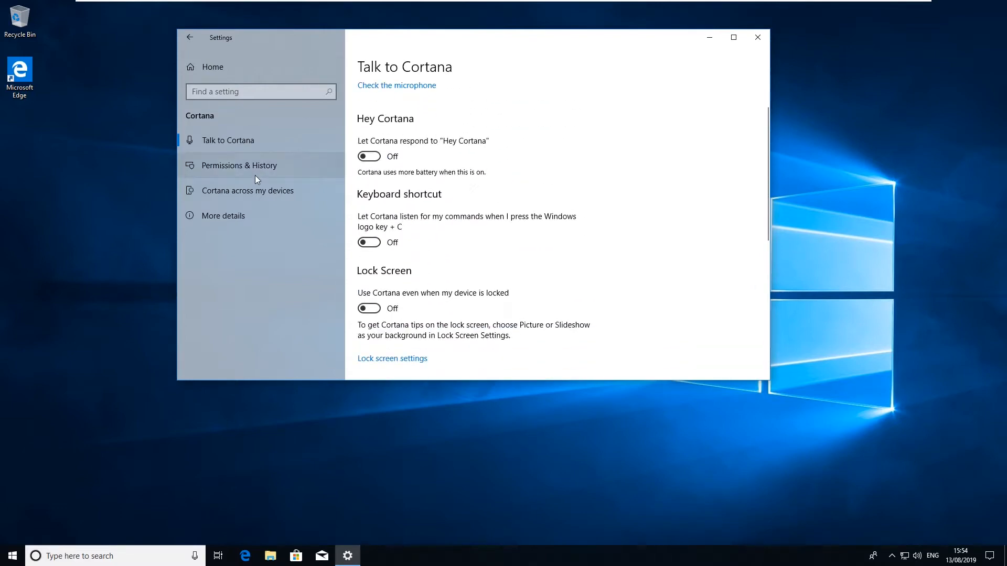
mouse_move(219, 178)
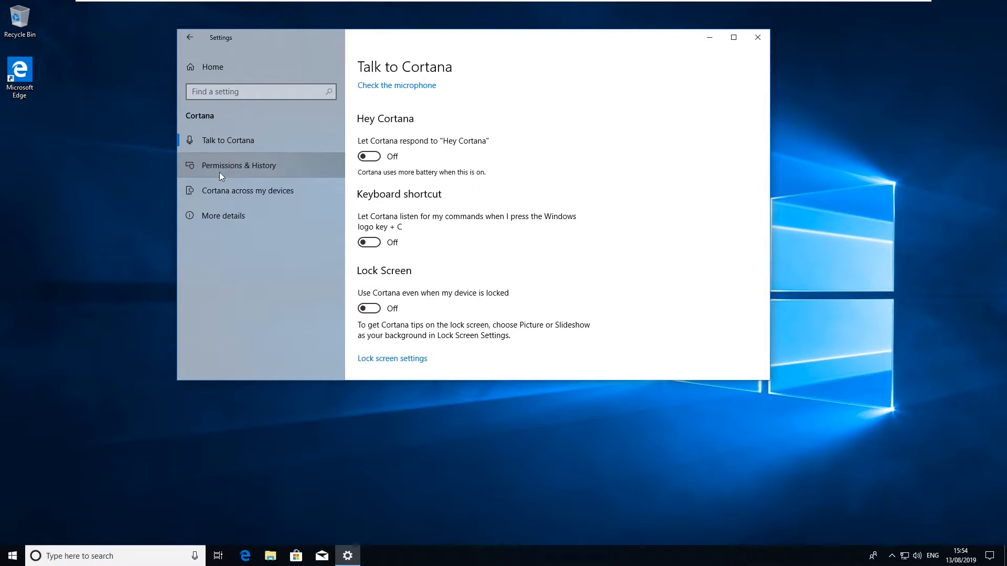
Step: In Permissions & History, turn off Windows Cloud Search, activity history and device history
left_click(238, 165)
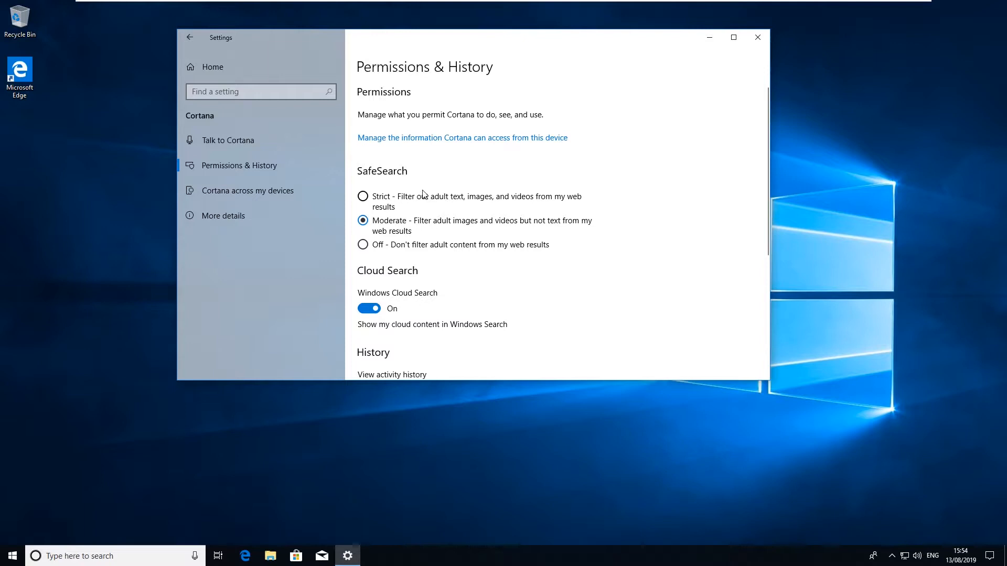
mouse_move(406, 285)
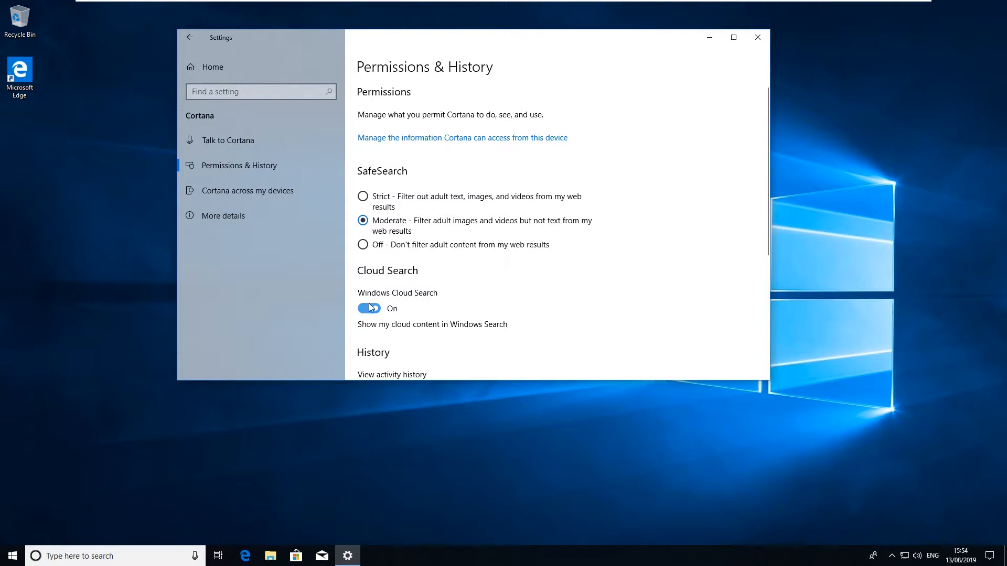
left_click(369, 309)
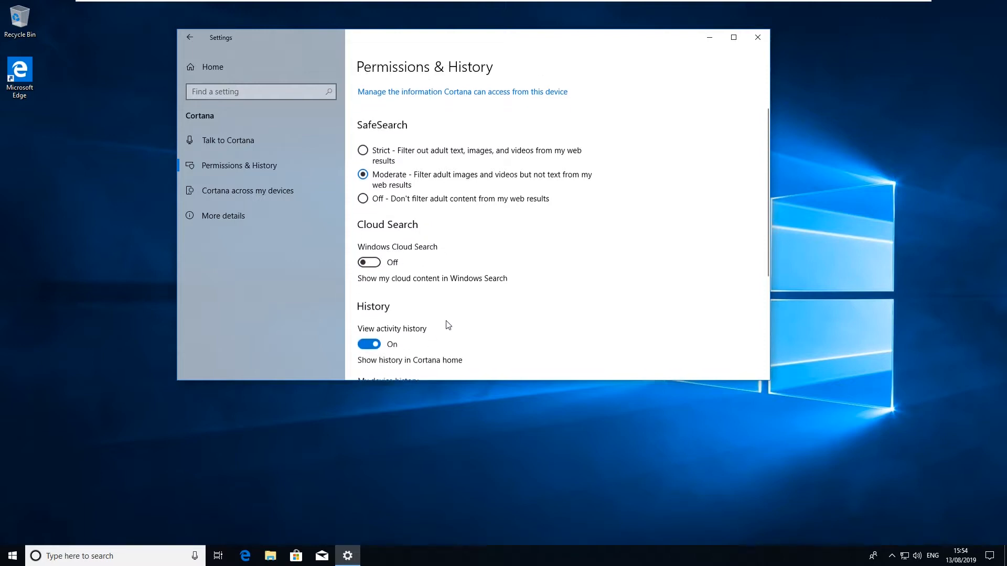
scroll("down", 3)
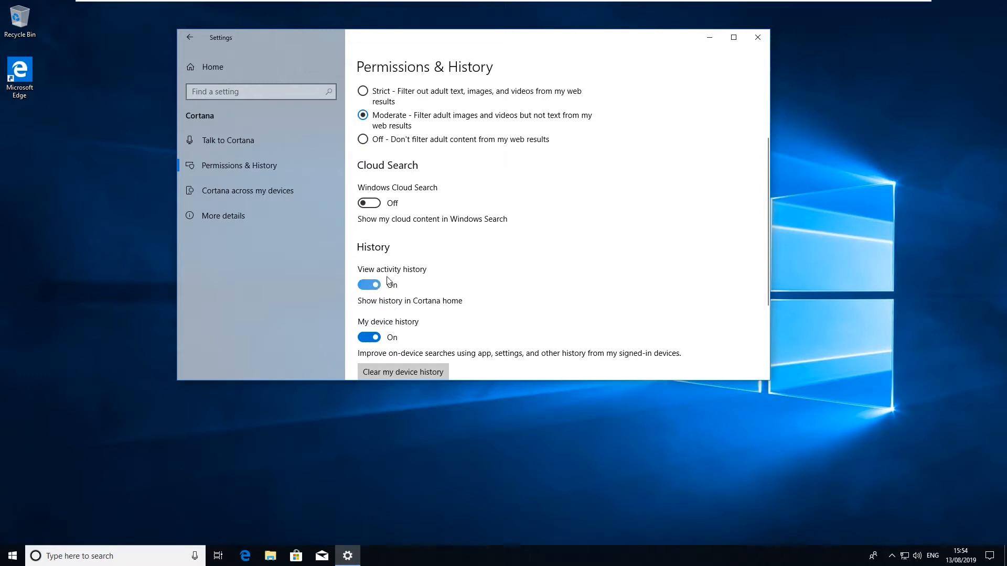
left_click(369, 284)
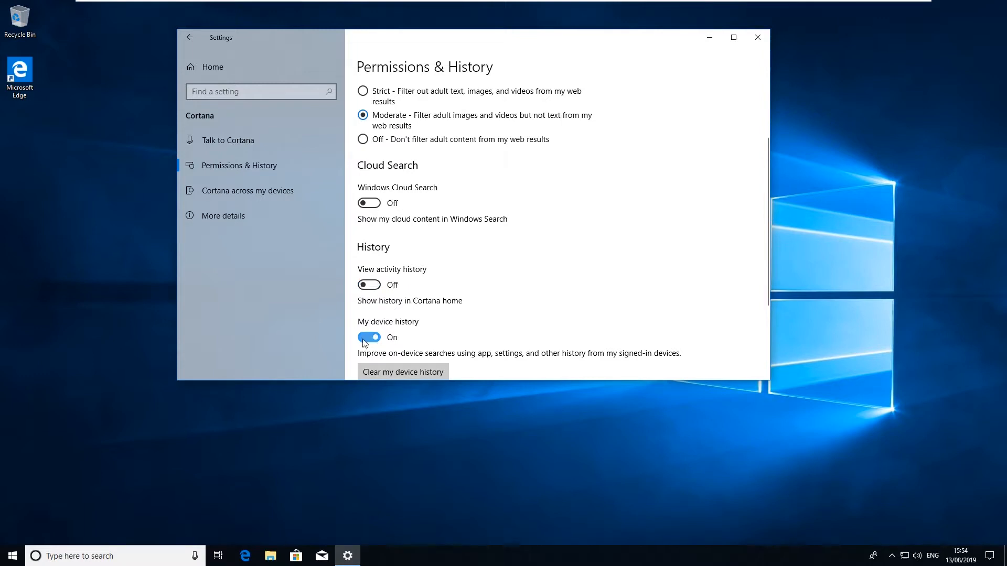
left_click(369, 337)
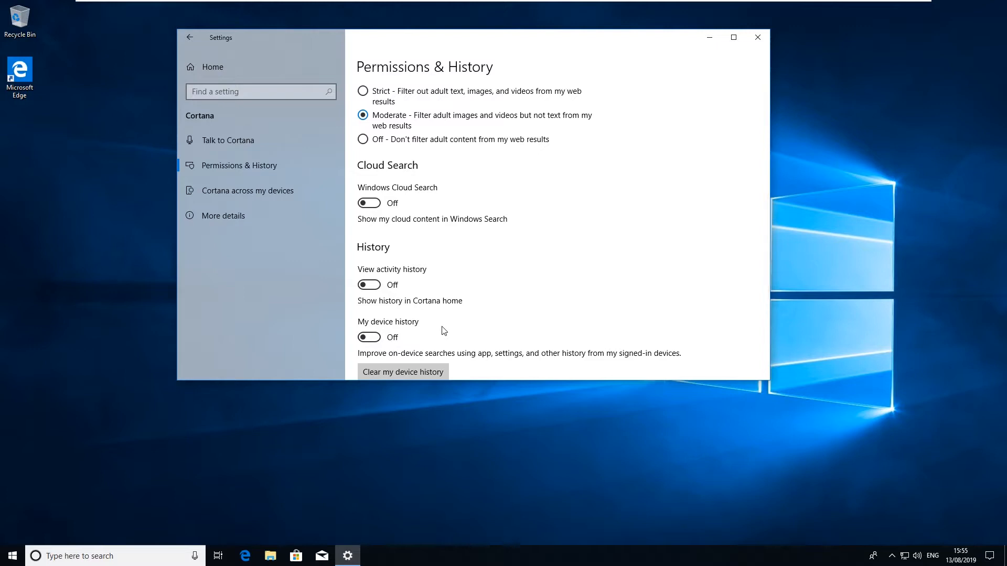
scroll("down", 3)
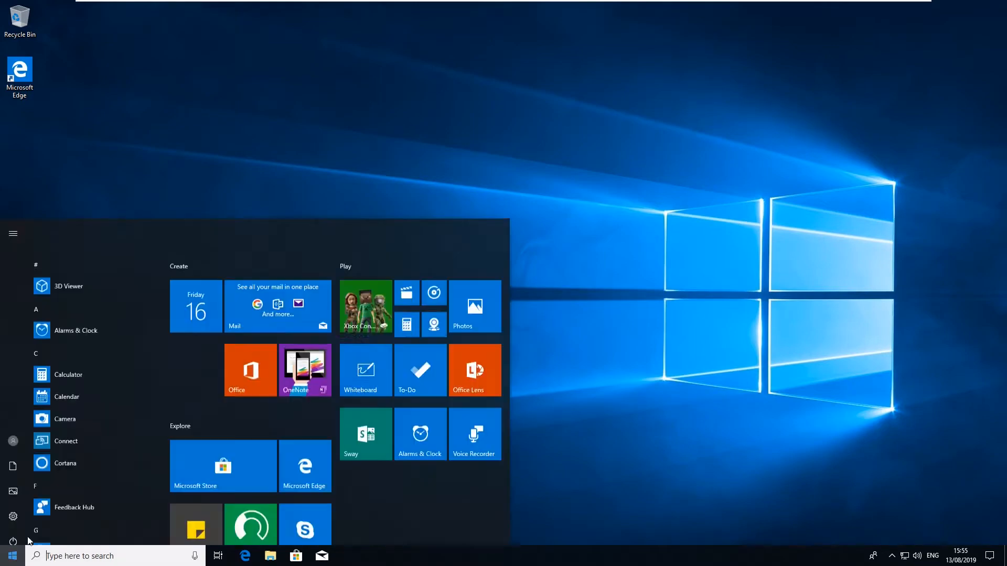
Step: Relaunch Settings and open the Privacy category's General page
left_click(12, 517)
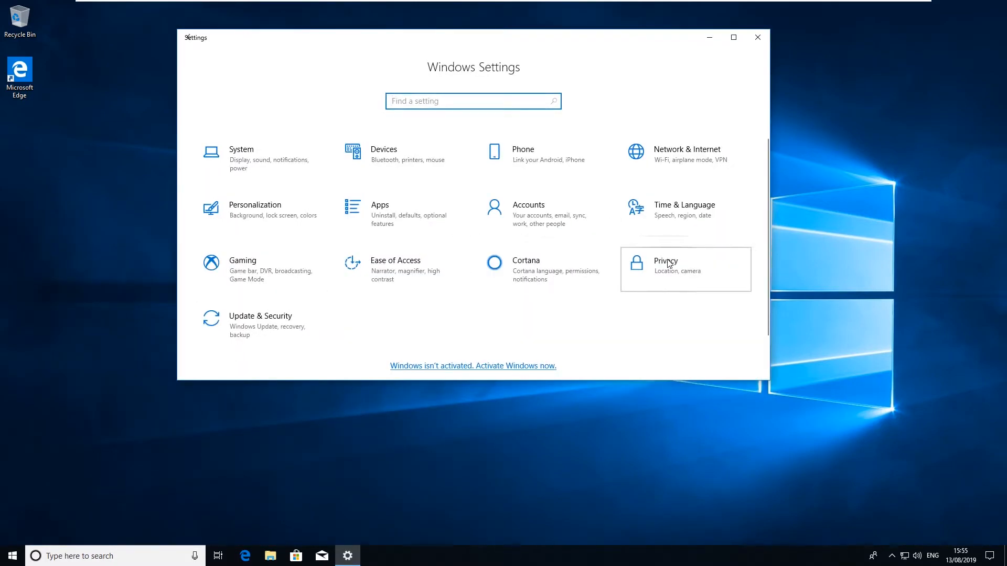
left_click(666, 261)
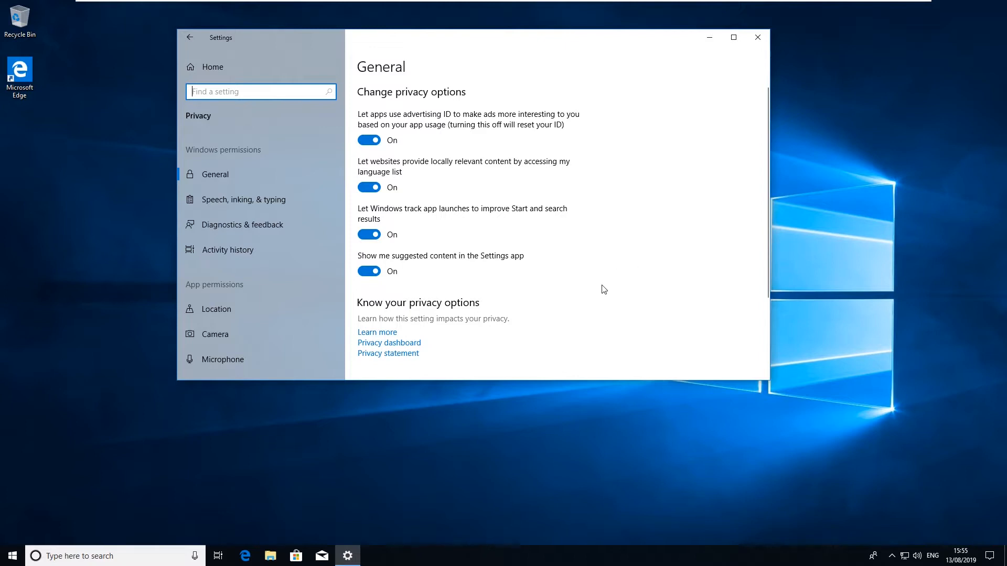
mouse_move(406, 95)
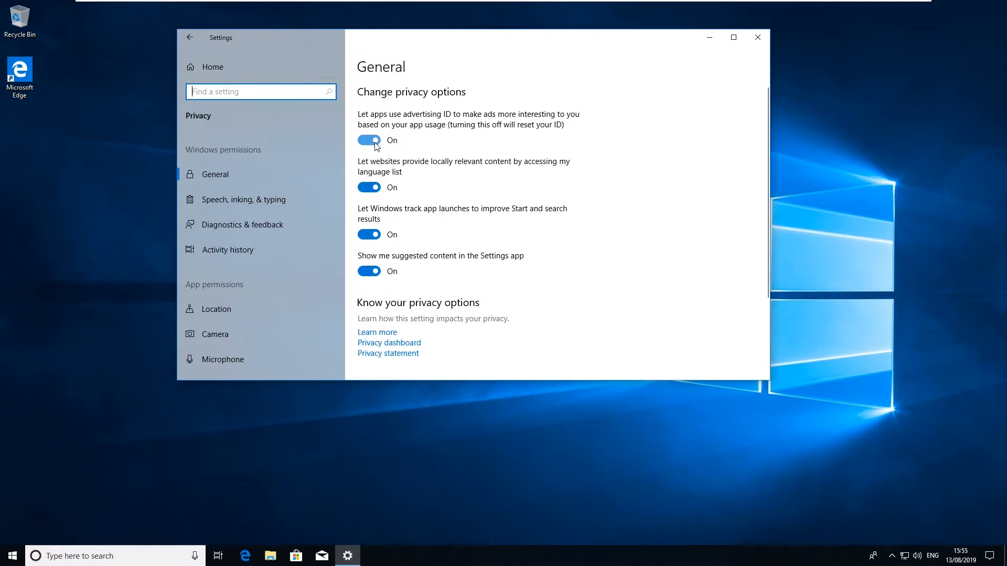
mouse_move(370, 152)
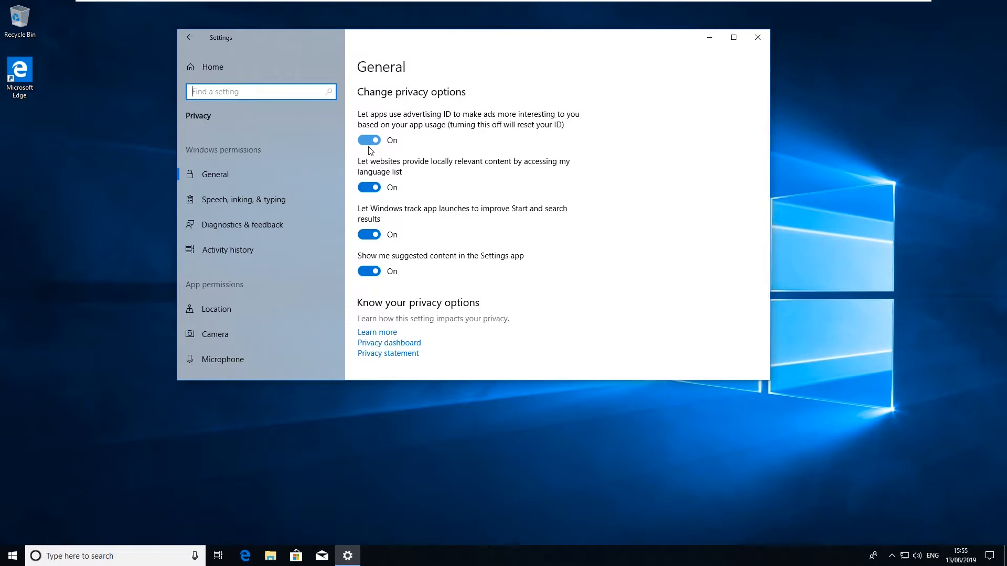
Step: Switch off advertising ID, website language list access, app launch tracking and suggested Settings content
left_click(368, 140)
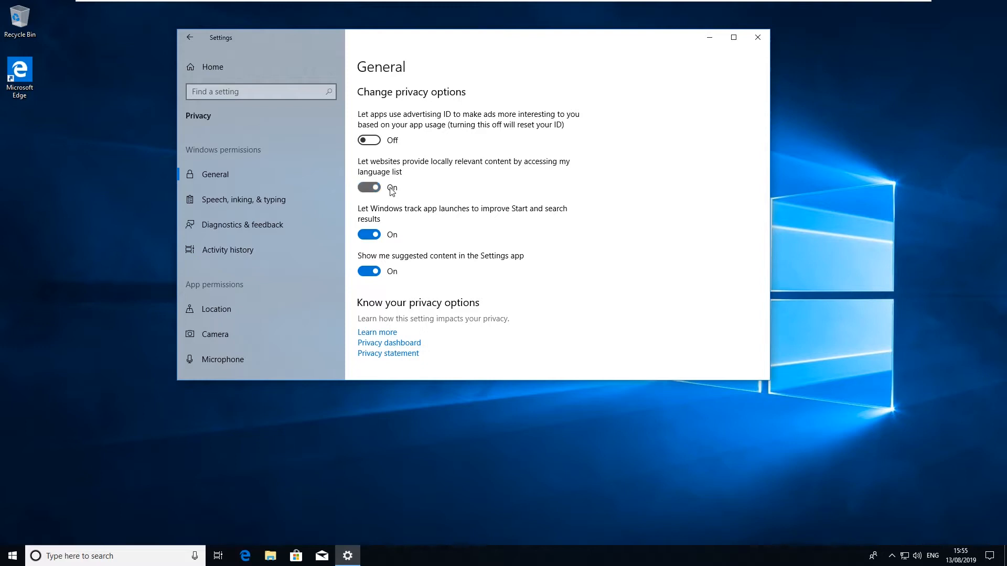
left_click(369, 187)
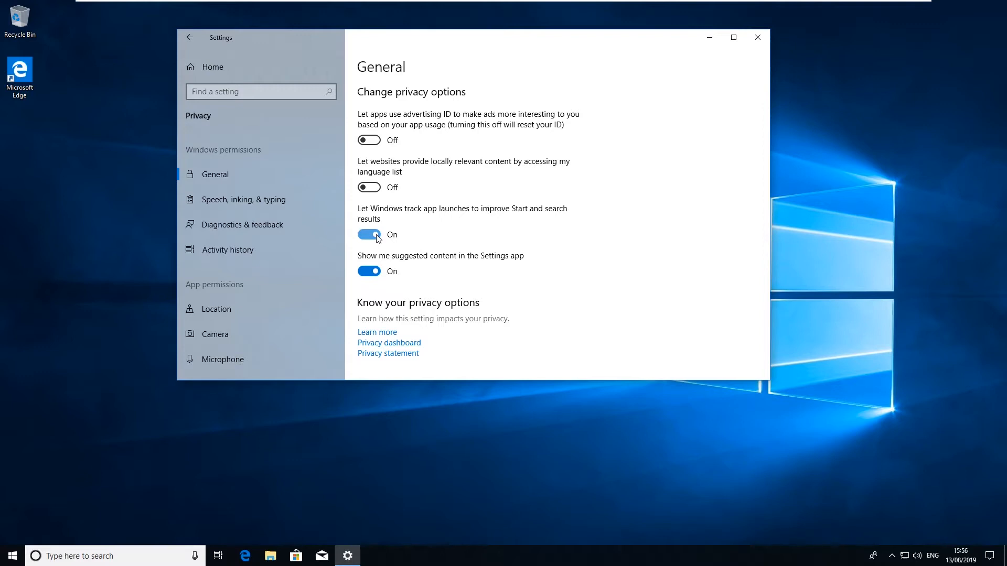
left_click(369, 235)
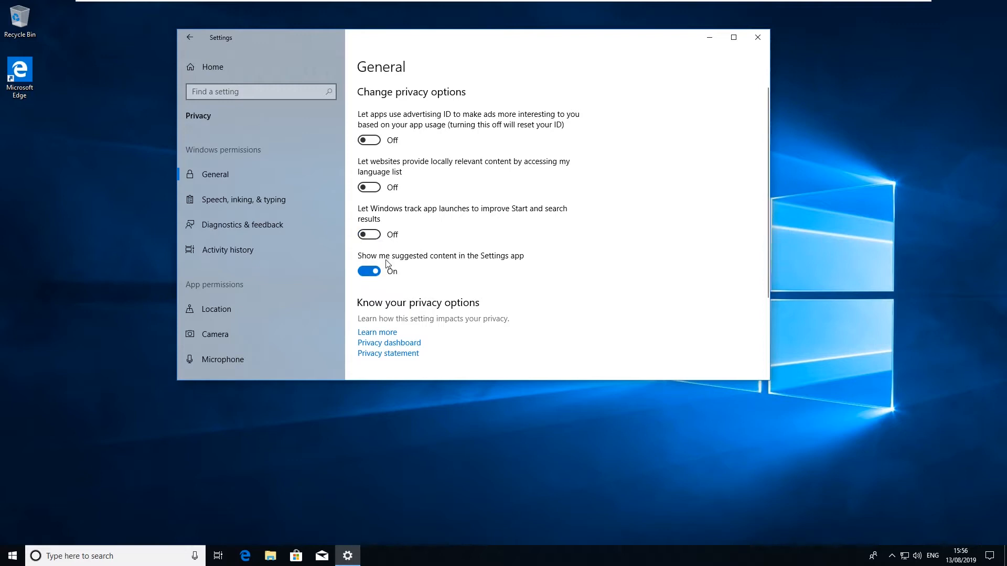
mouse_move(421, 265)
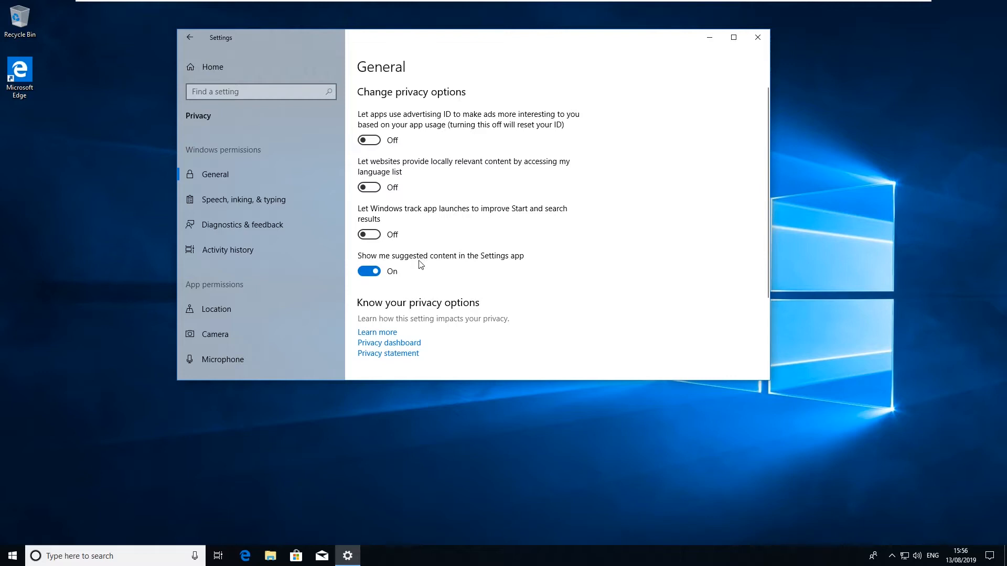
mouse_move(429, 274)
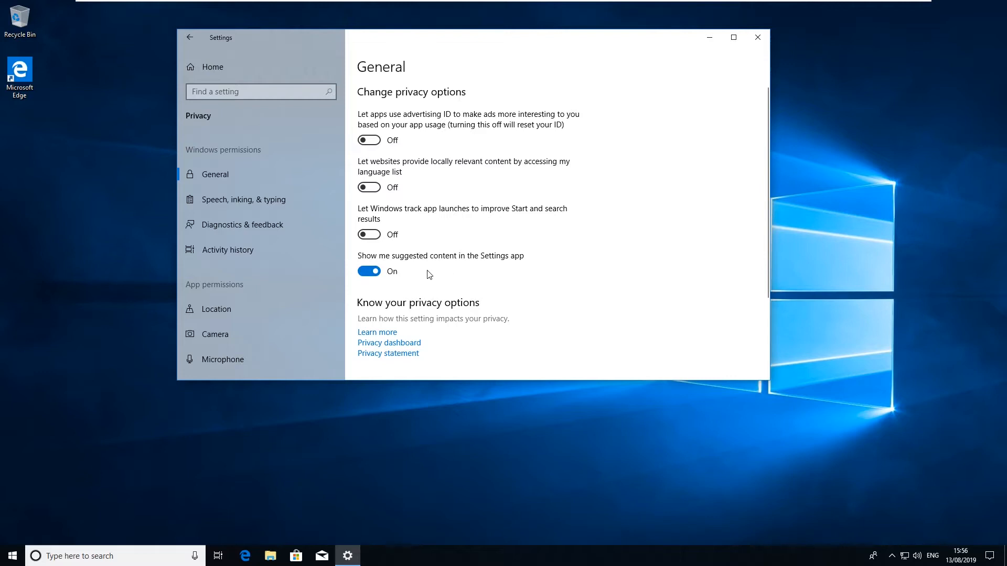
mouse_move(422, 271)
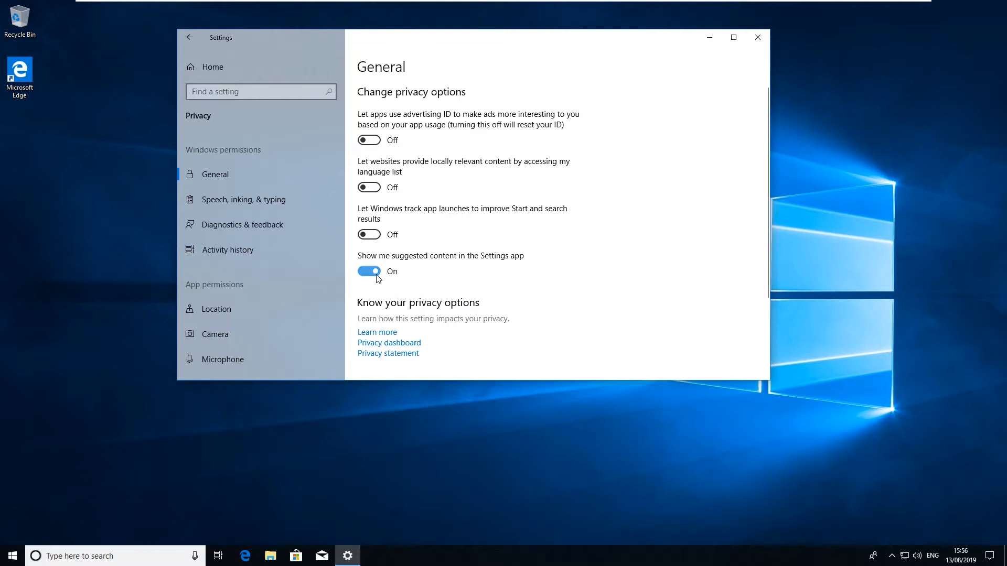
left_click(369, 271)
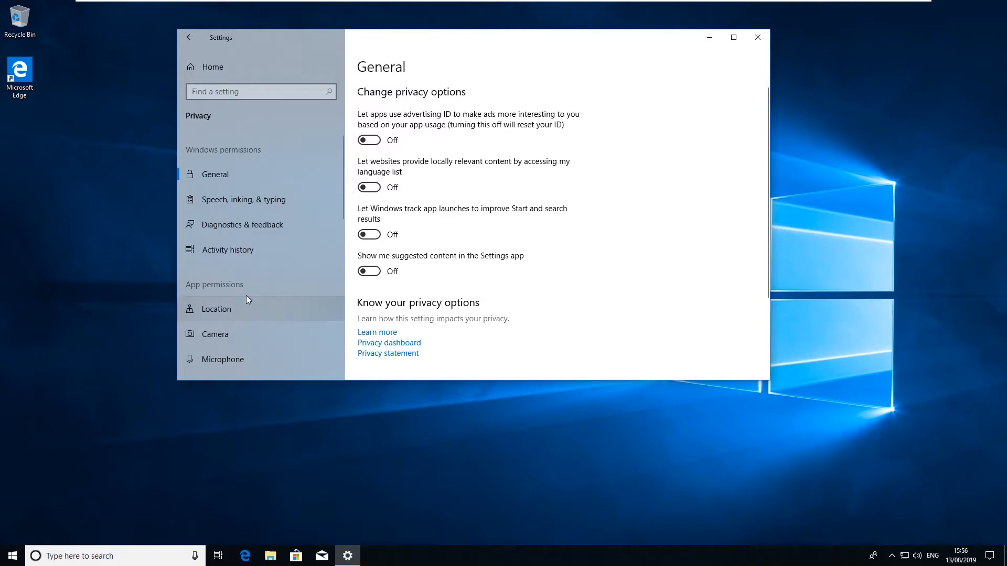
mouse_move(262, 309)
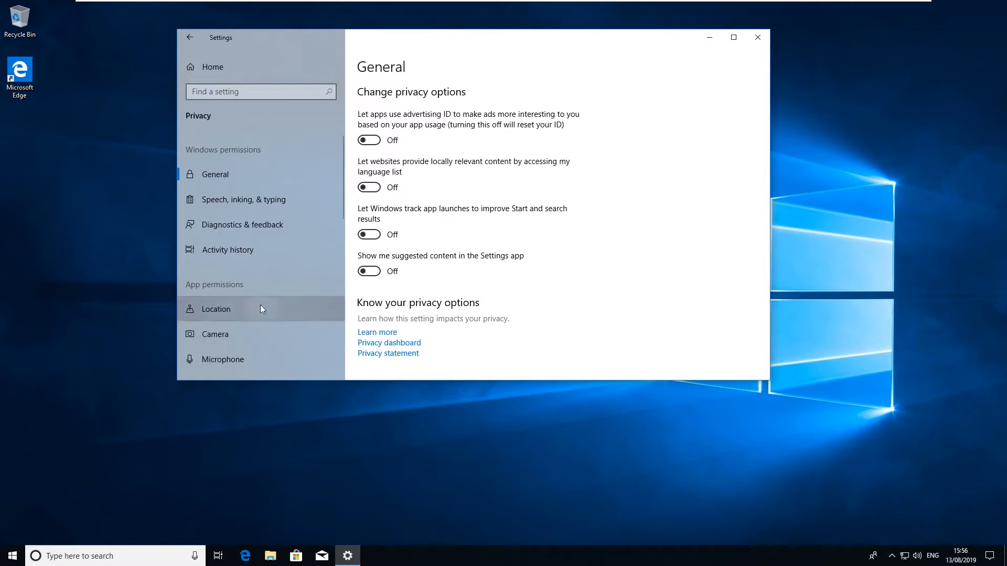
Step: Review the Location privacy page, checking location service and each app's location toggle are off
left_click(216, 309)
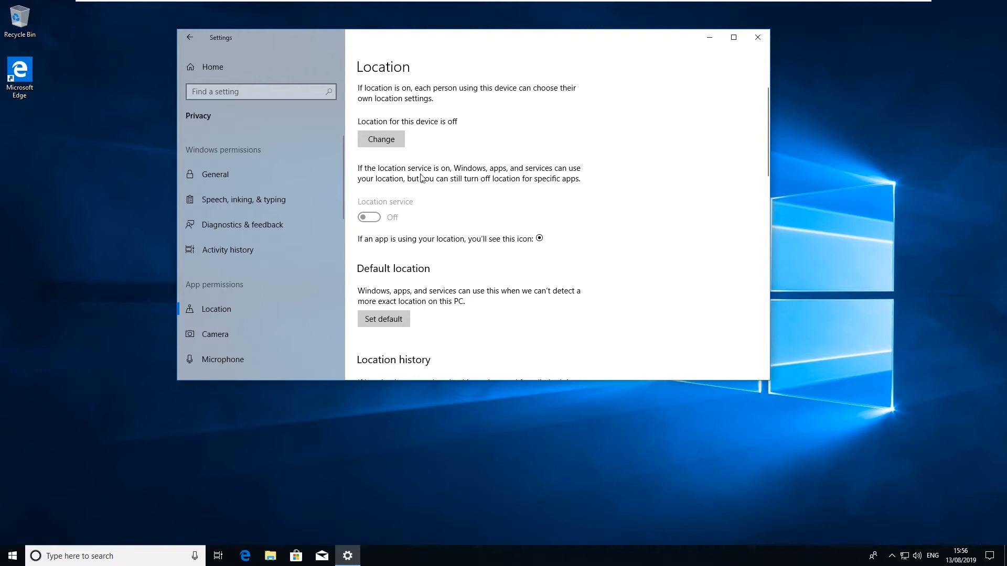
mouse_move(448, 164)
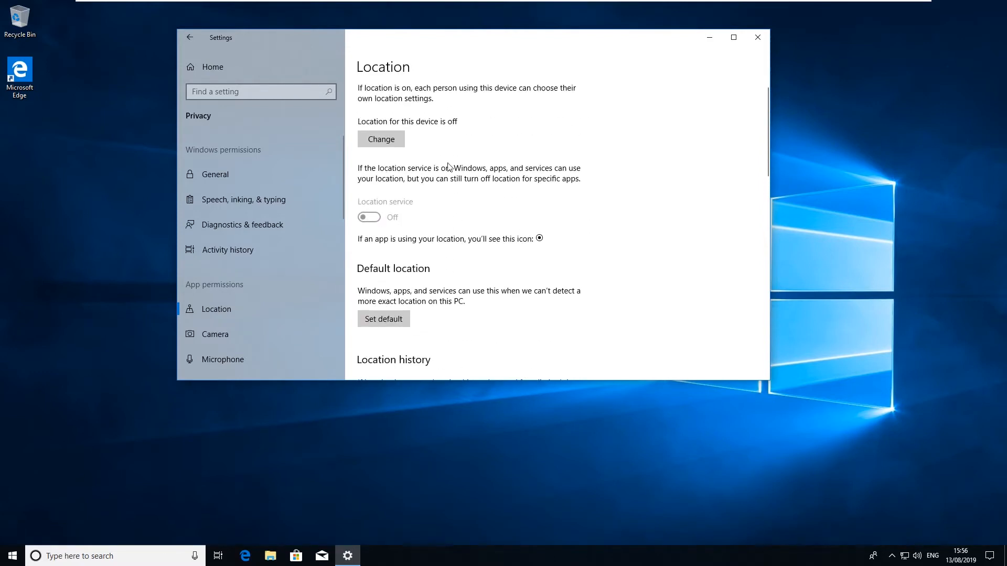
mouse_move(412, 159)
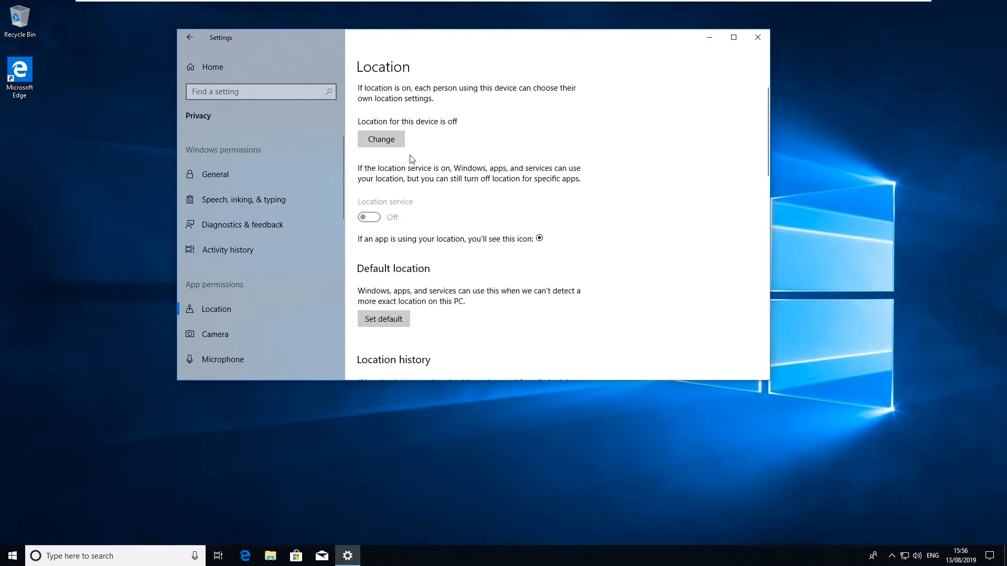
scroll("down", 3)
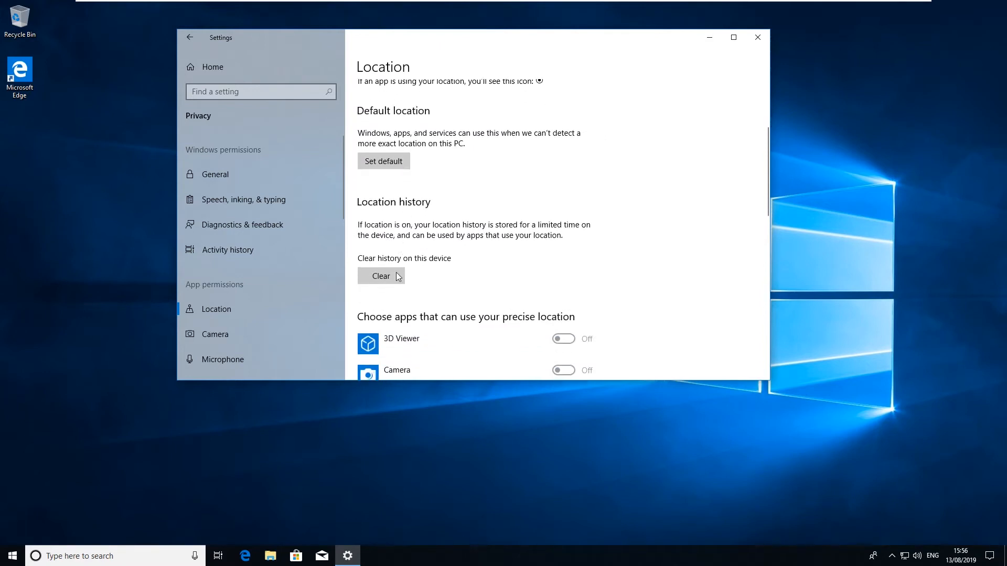
mouse_move(448, 265)
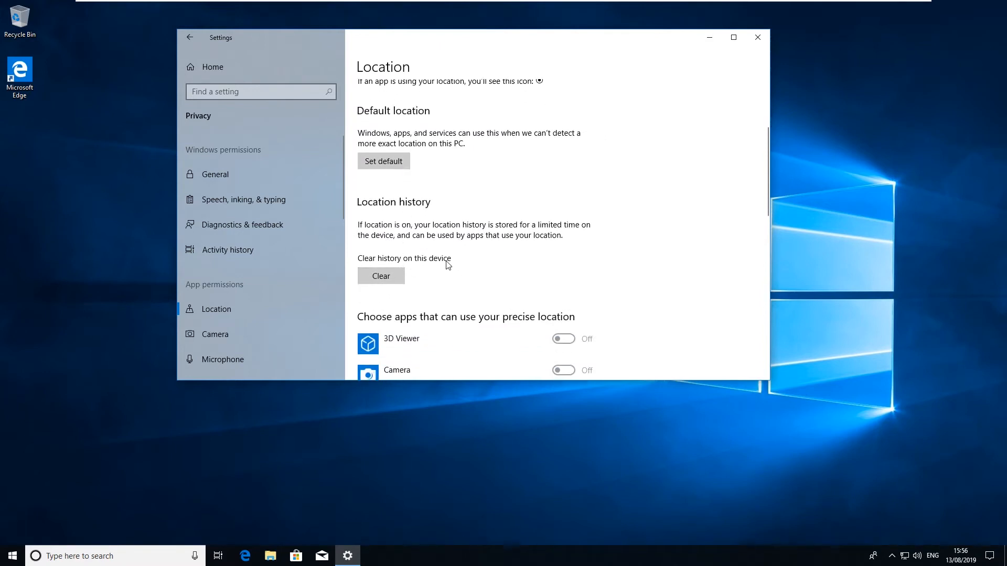
scroll("down", 3)
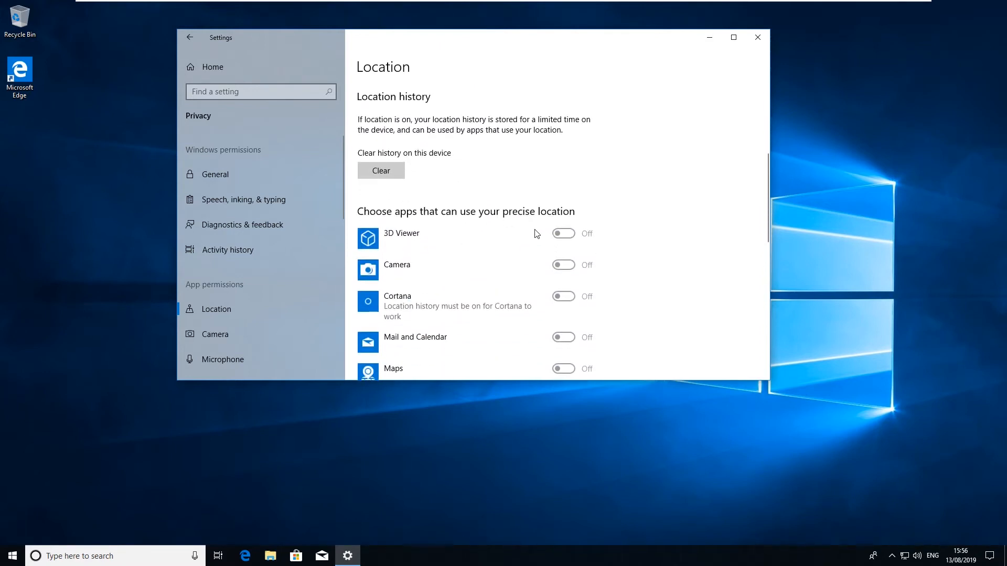
scroll("down", 3)
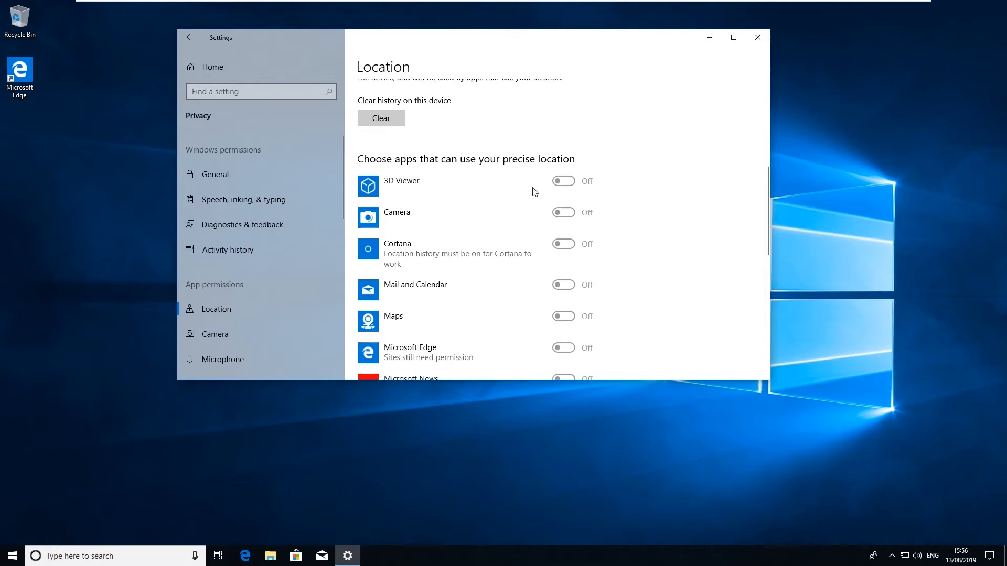
scroll("up", 3)
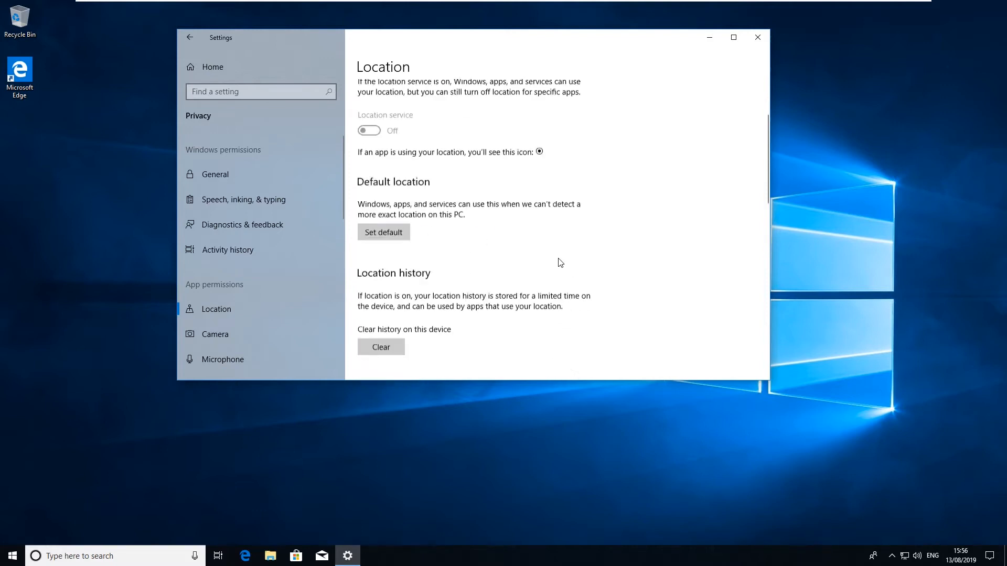
scroll("down", 3)
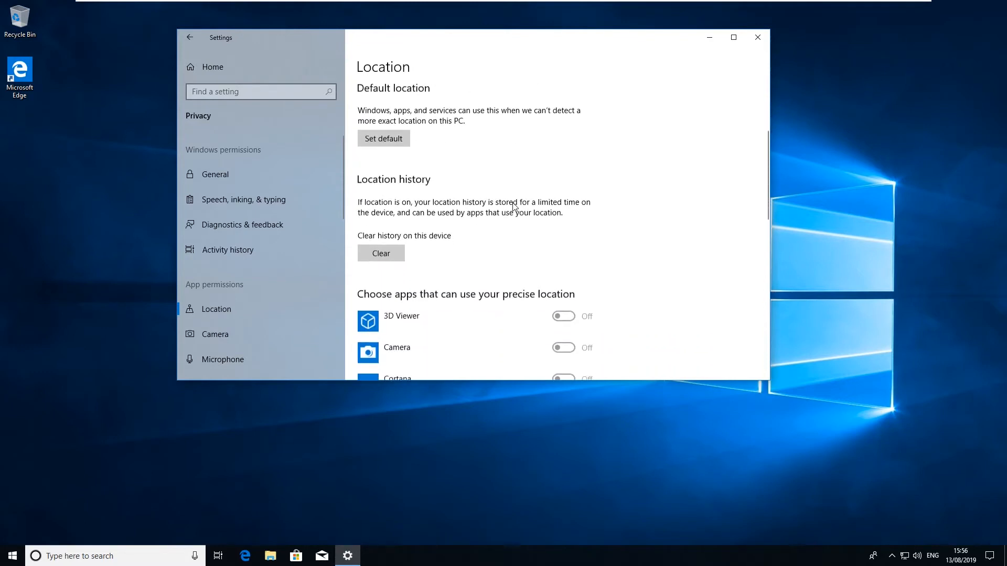
scroll("down", 3)
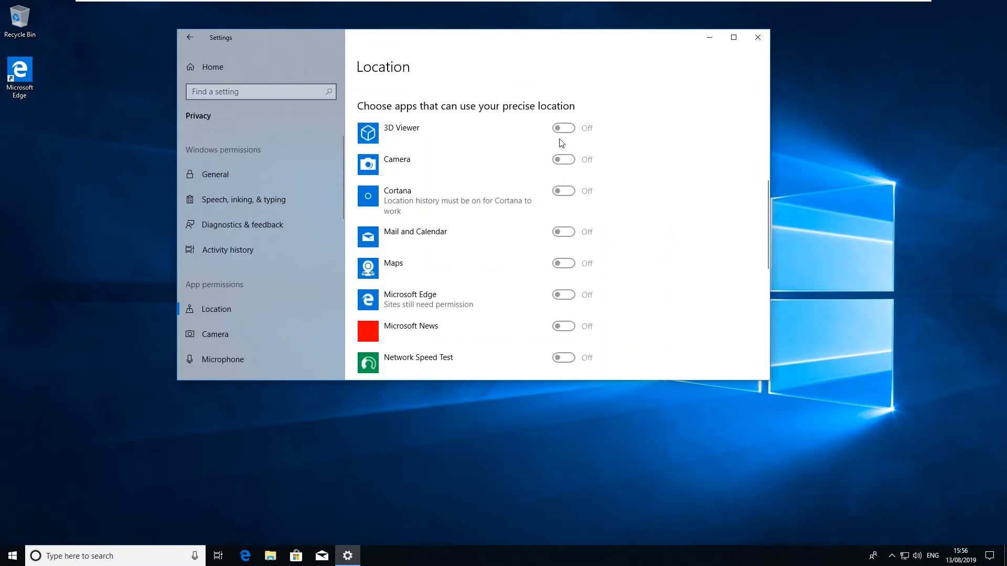
scroll("down", 3)
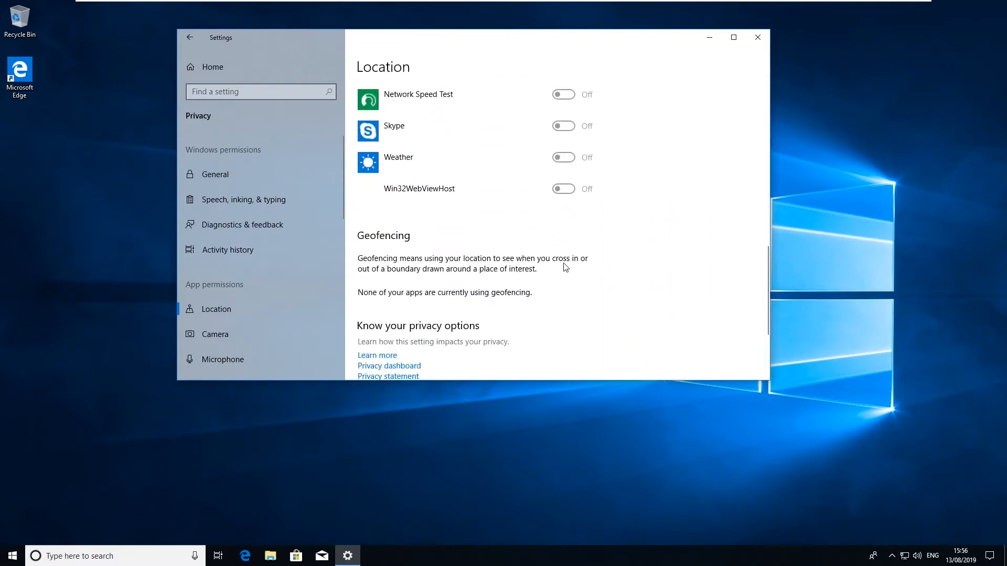
scroll("down", 3)
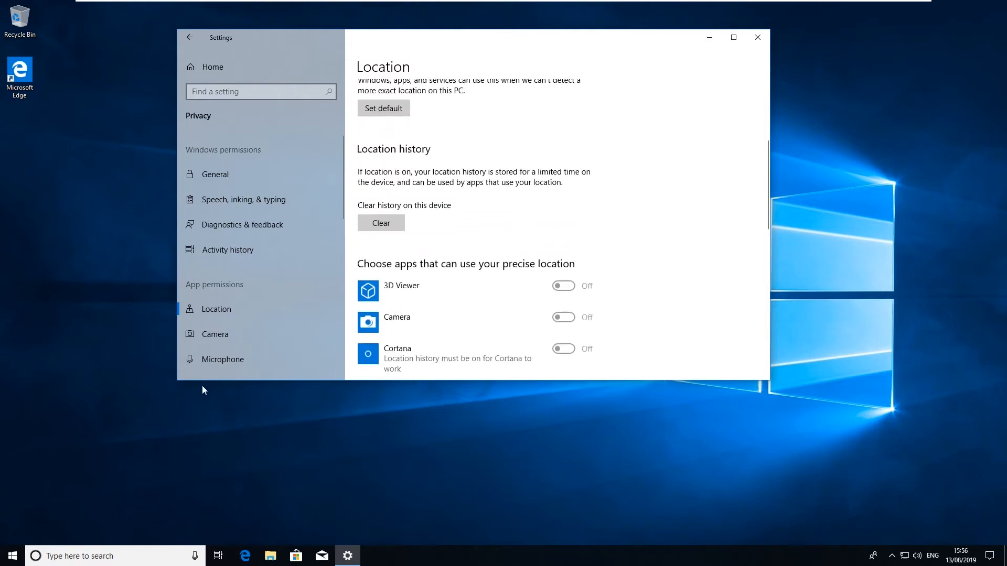
Step: Turn off 'Allow apps to access your microphone' and check every listed app shows off
left_click(223, 360)
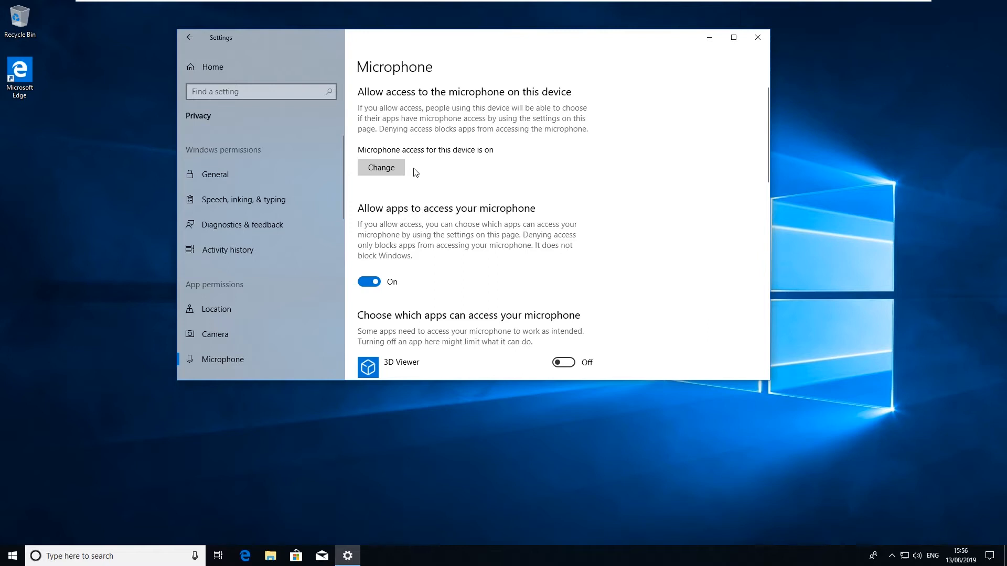
mouse_move(476, 155)
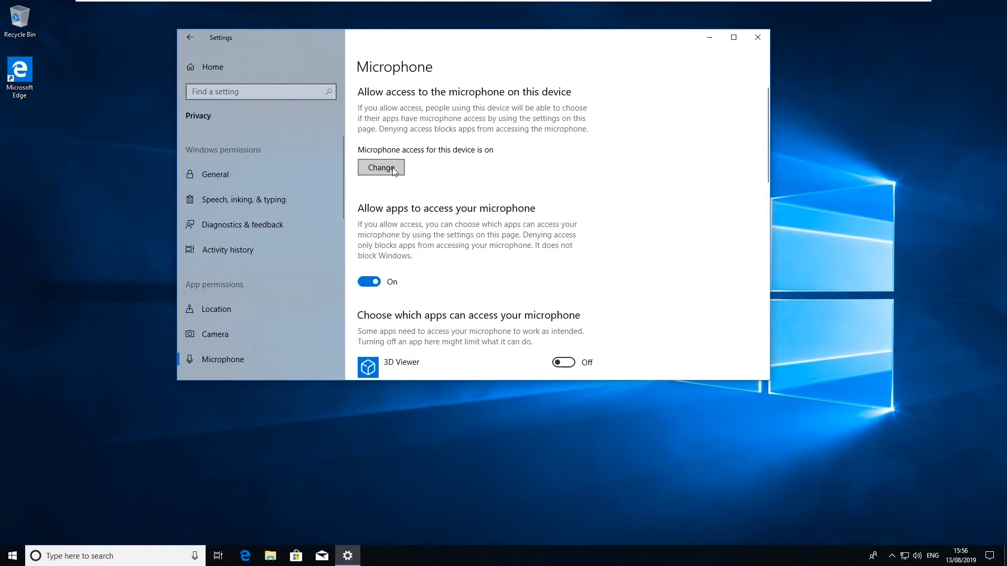
mouse_move(476, 171)
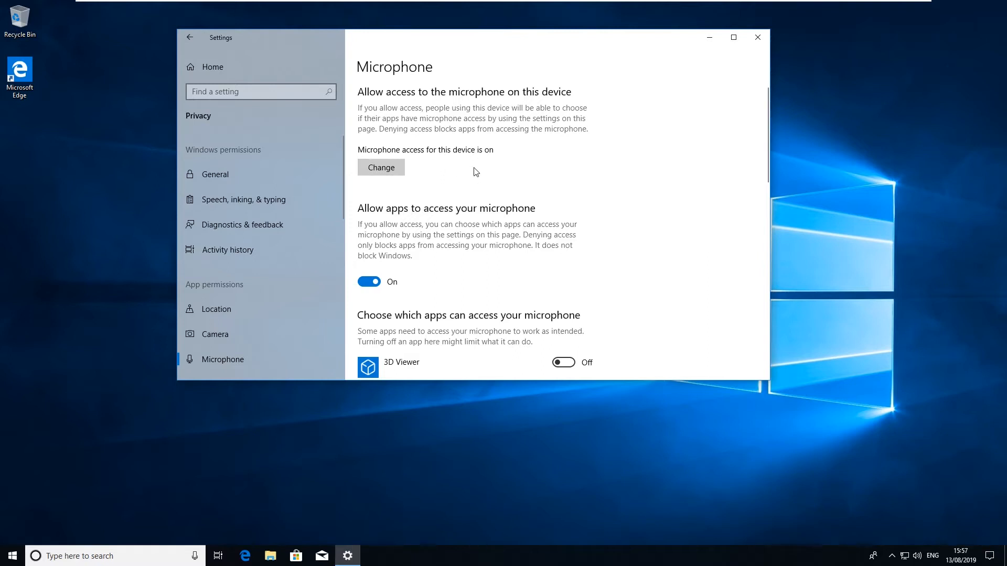
mouse_move(417, 256)
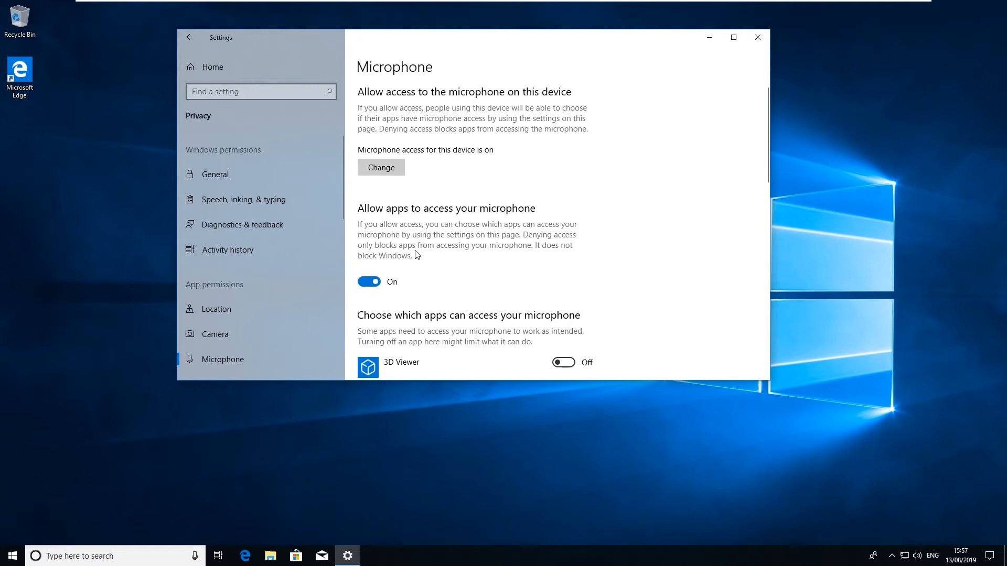
mouse_move(415, 261)
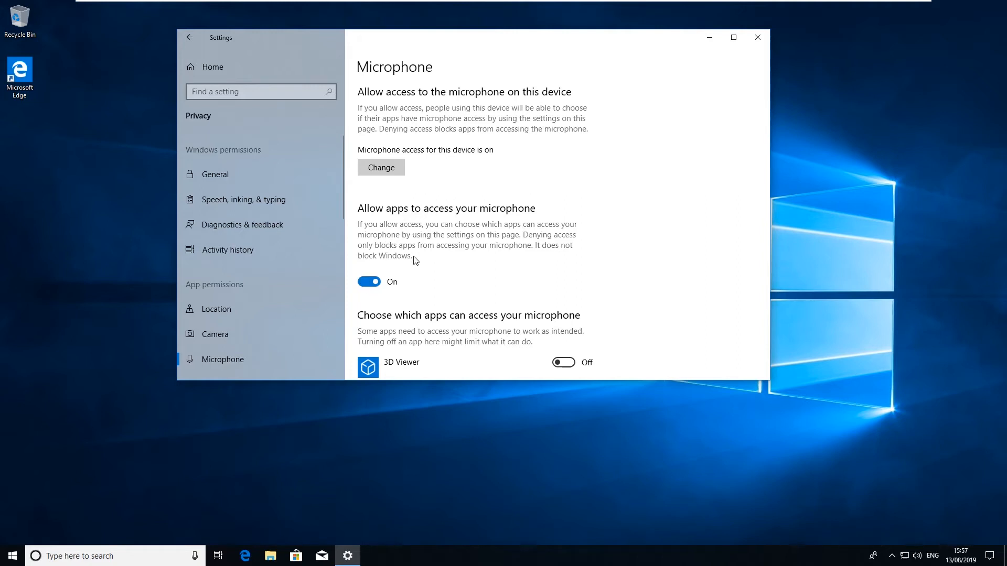
left_click(370, 282)
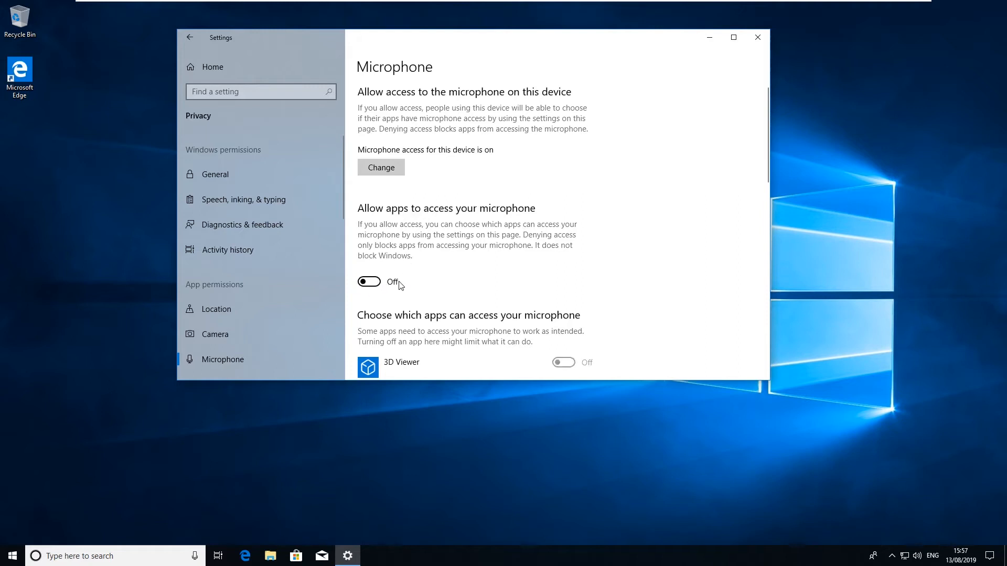
scroll("down", 3)
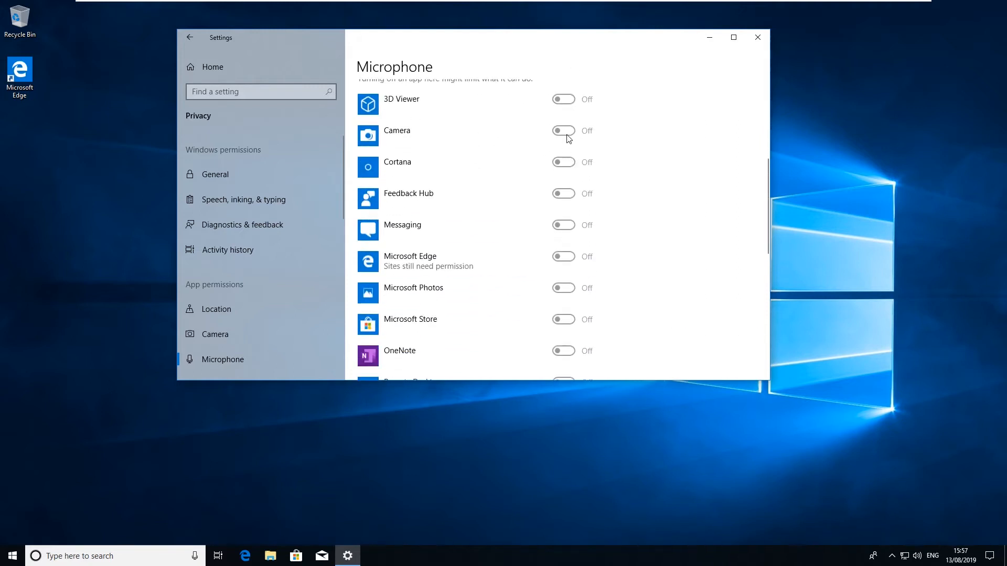
scroll("down", 3)
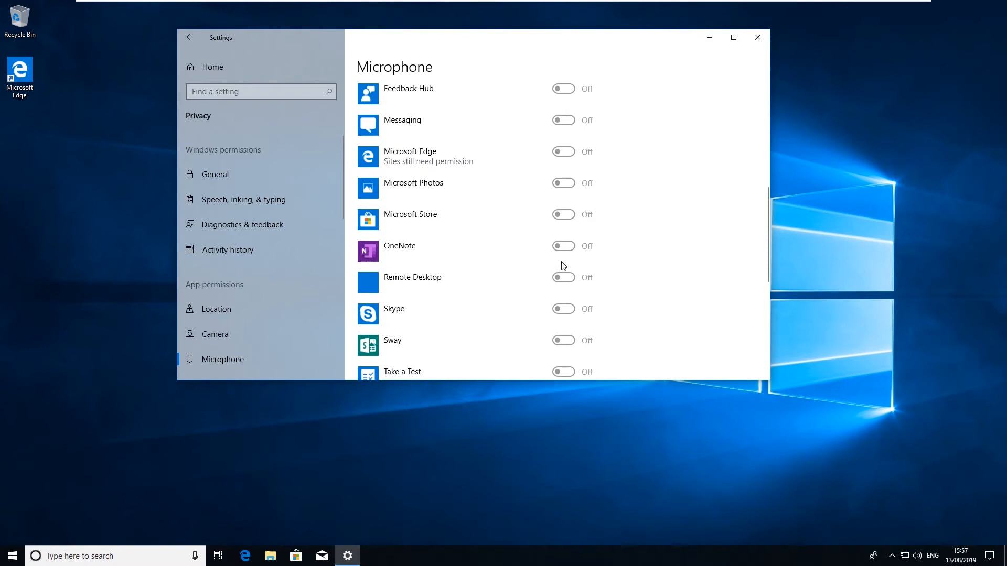
scroll("down", 3)
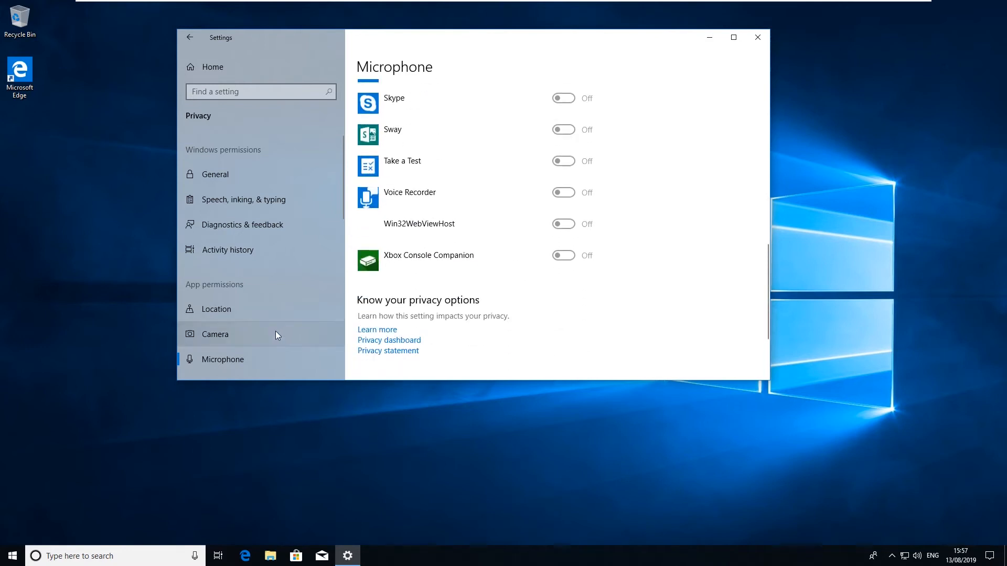
Step: View the Camera privacy page and scroll through the app camera access list
left_click(214, 334)
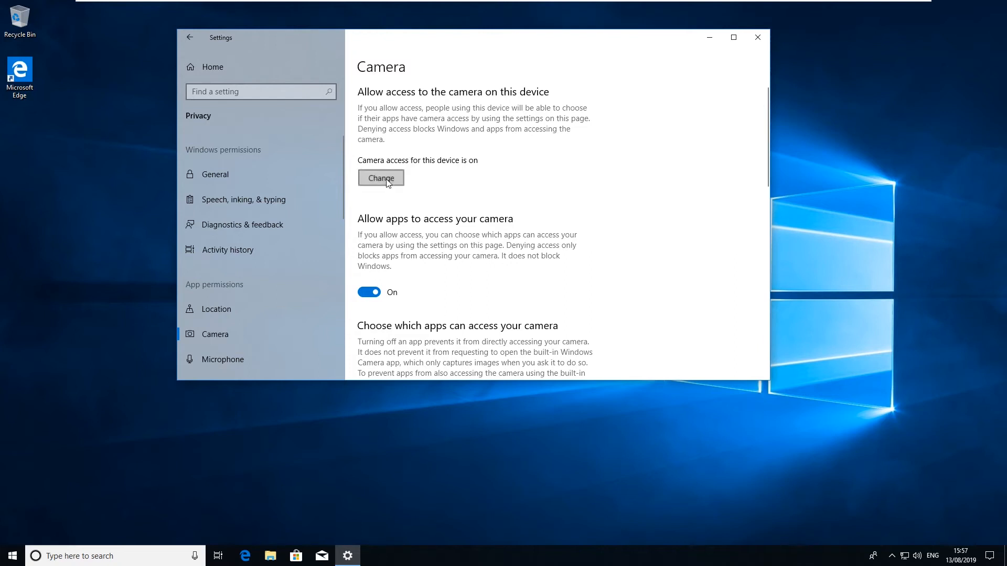
mouse_move(433, 280)
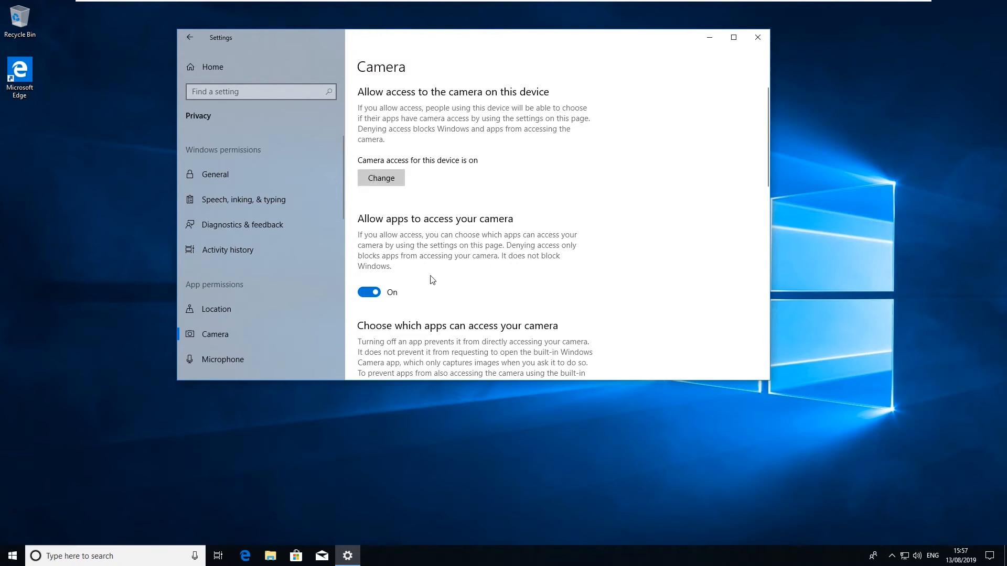
mouse_move(390, 260)
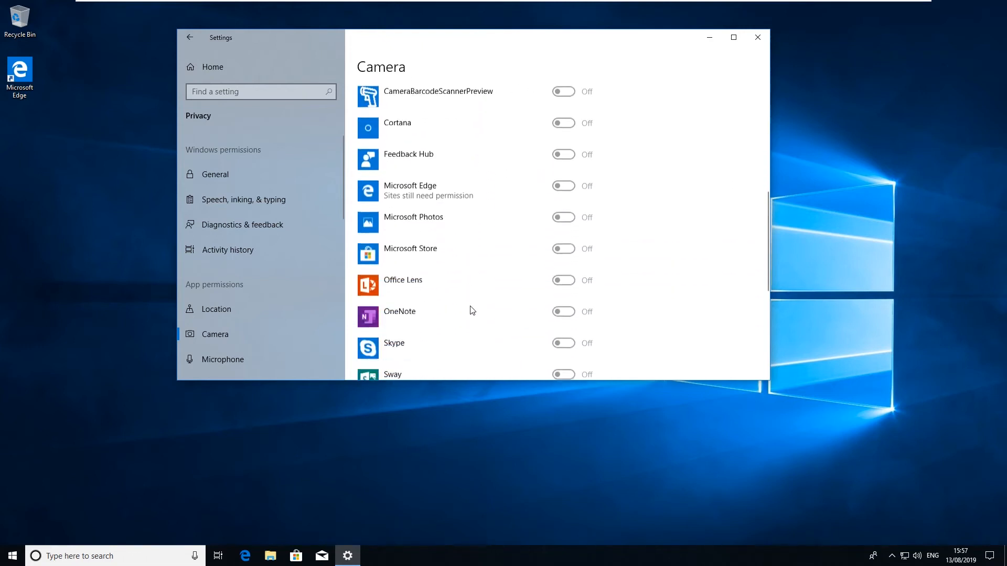
scroll("down", 3)
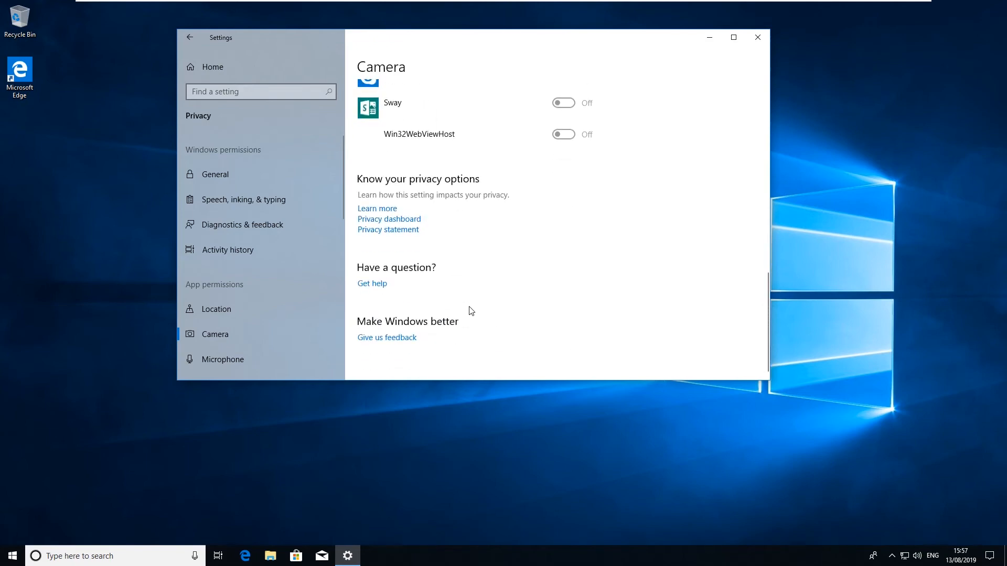